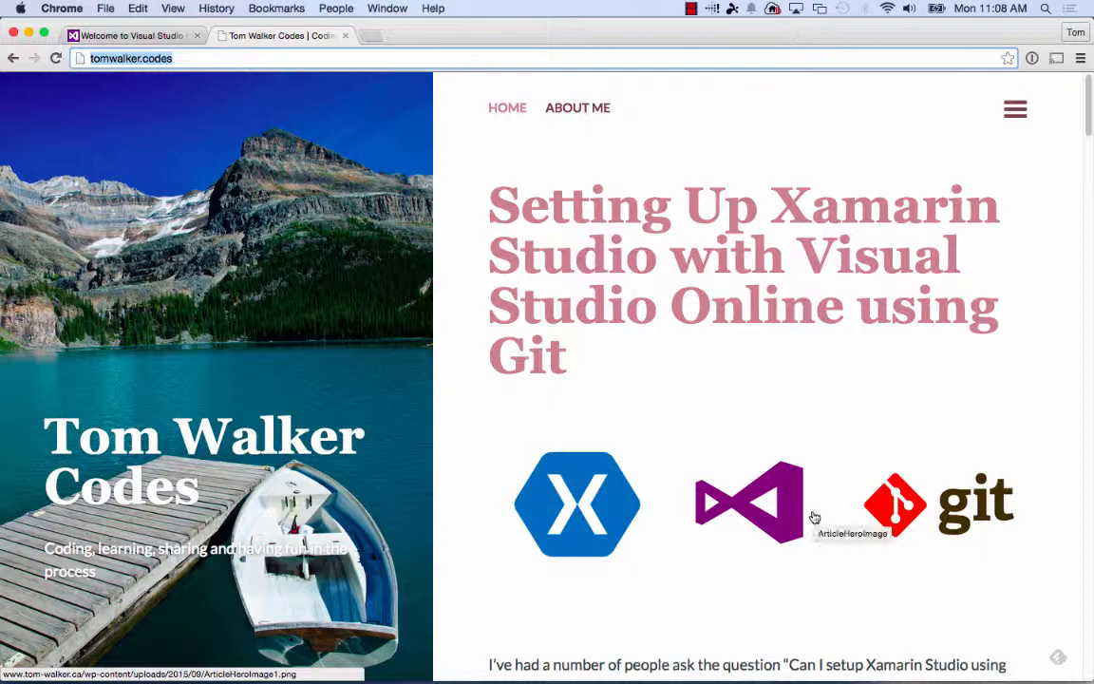
pyautogui.moveTo(786, 480)
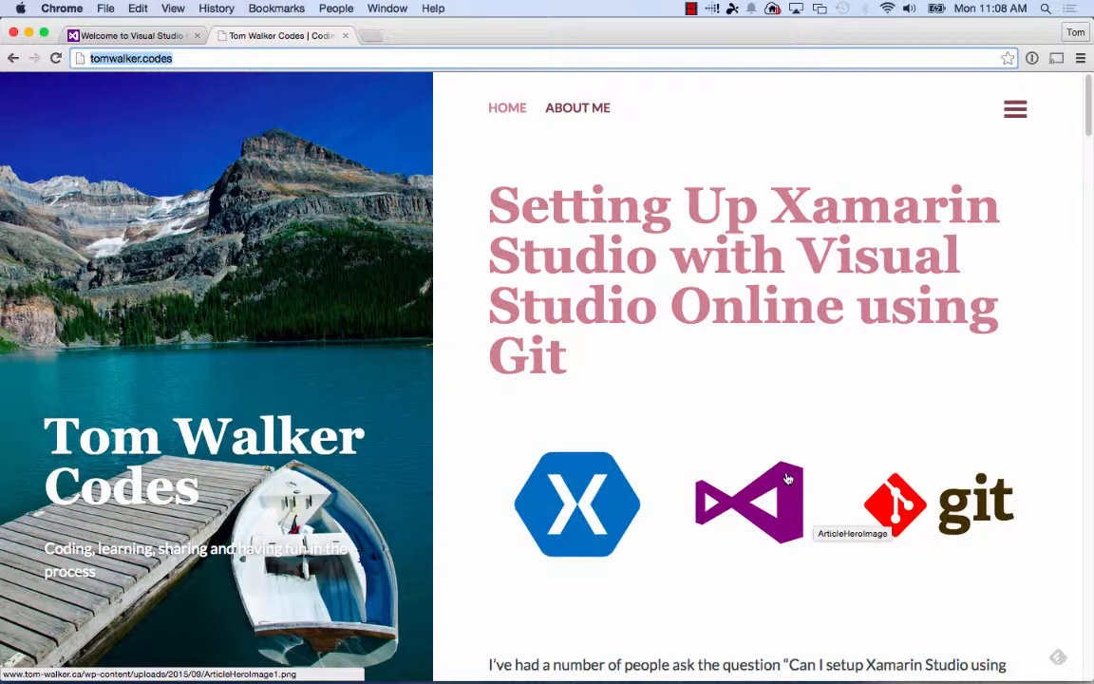
# Leave the new team project form and open the XamarinVSO project's CODE area with its empty Git repository
pyautogui.scroll(-3)
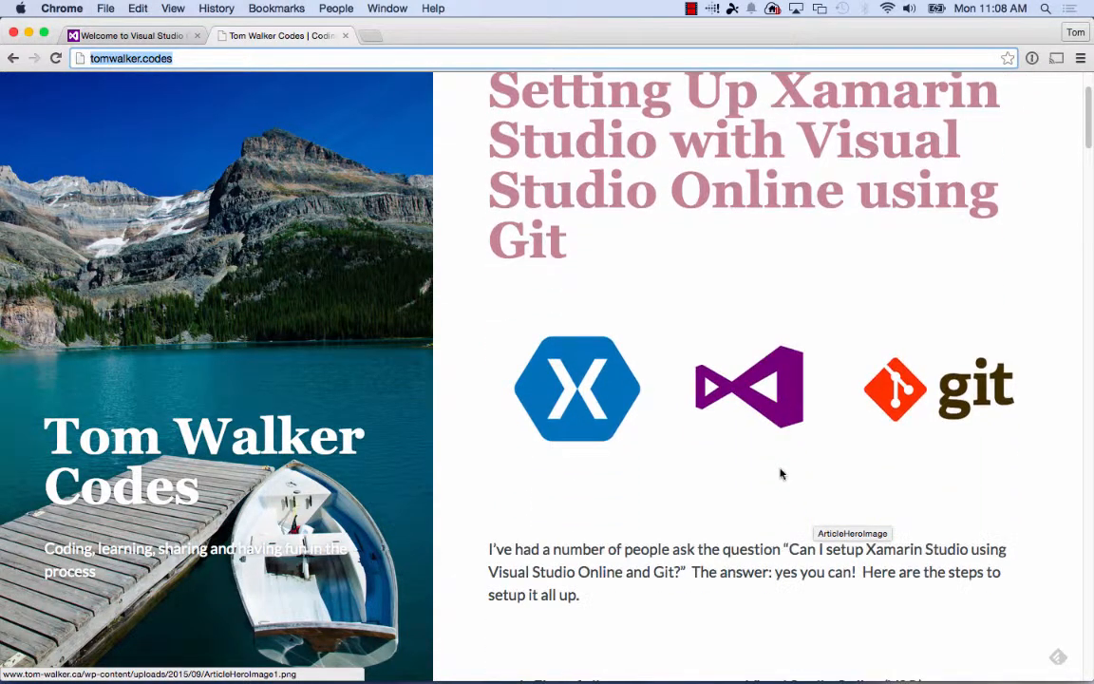
pyautogui.scroll(-3)
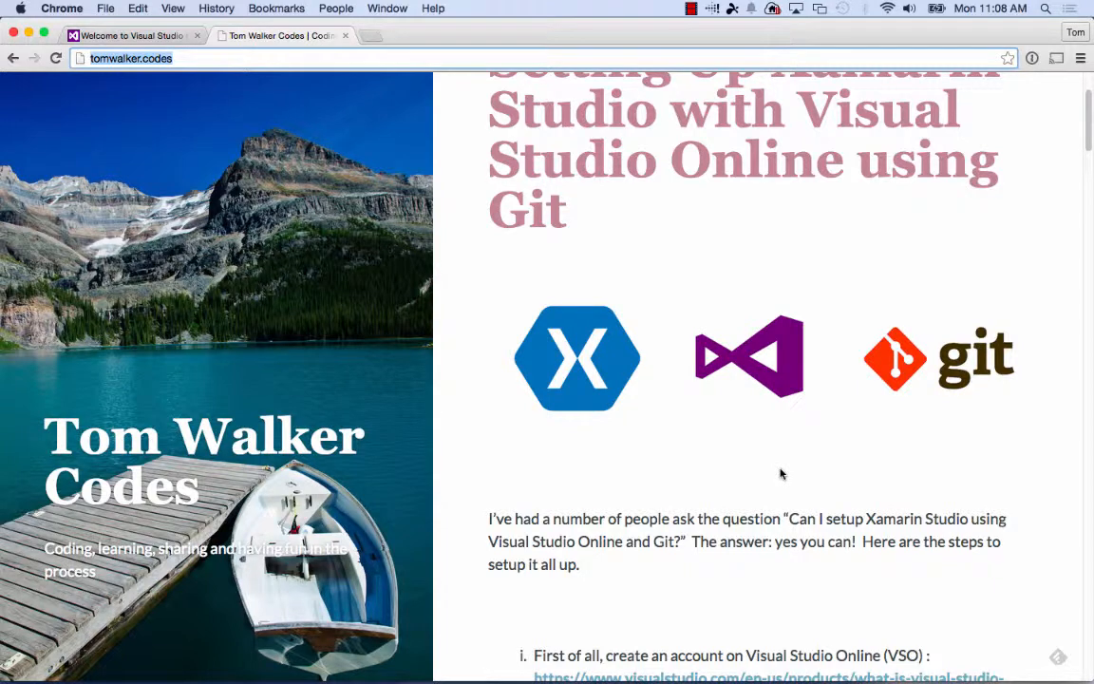
pyautogui.scroll(-3)
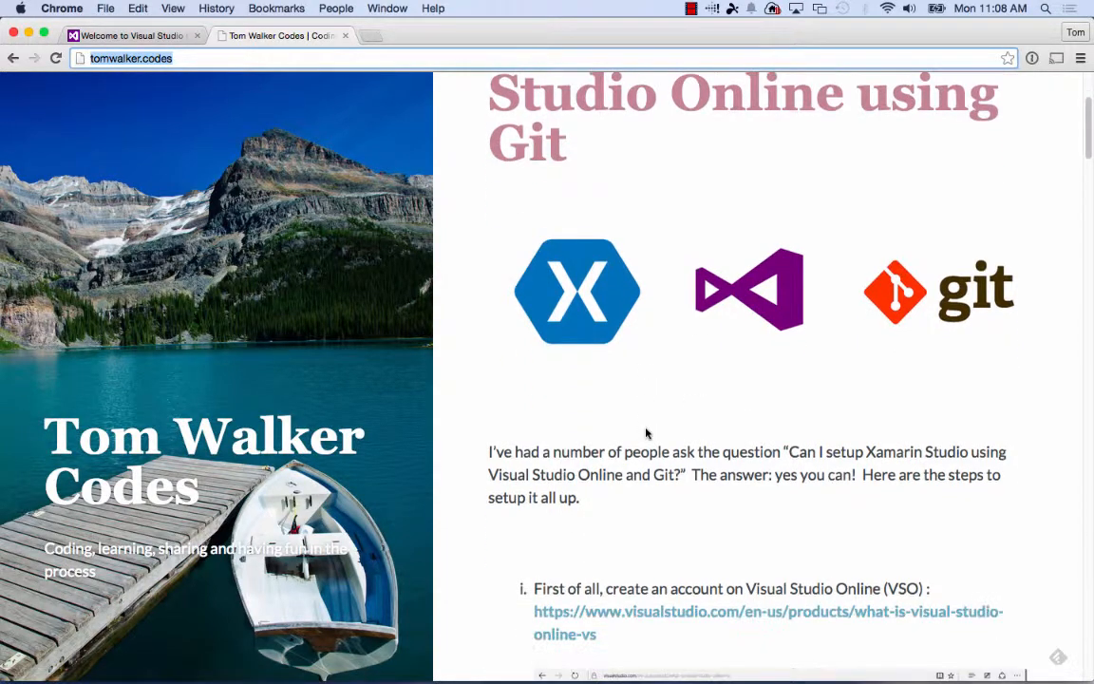
pyautogui.moveTo(604, 425)
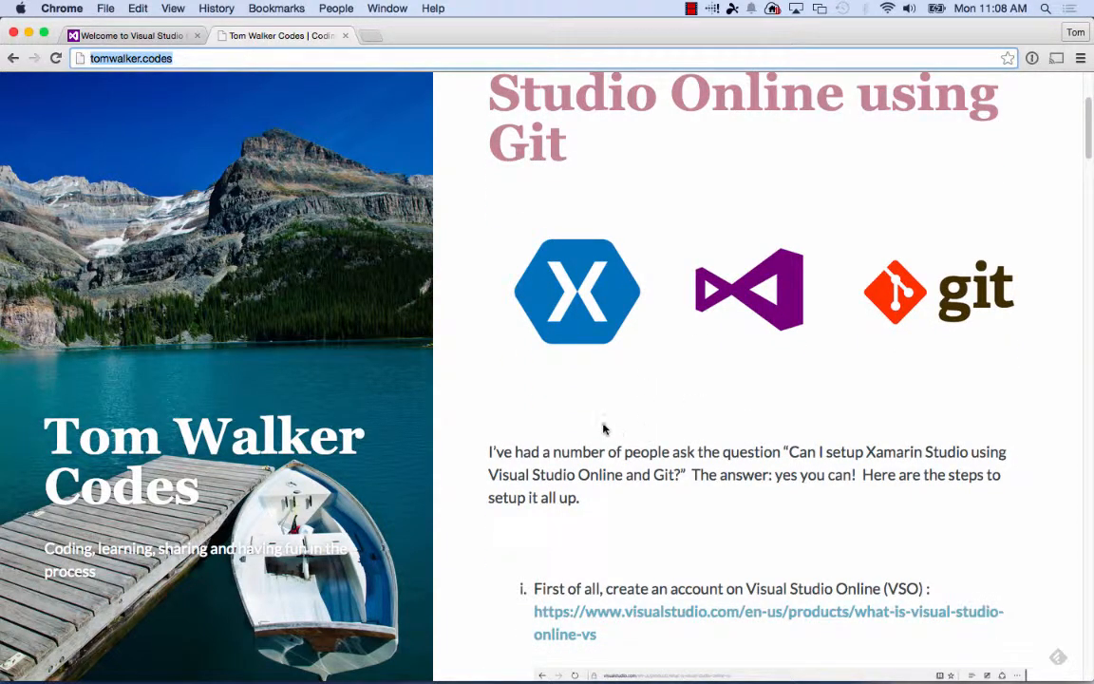
pyautogui.moveTo(221, 173)
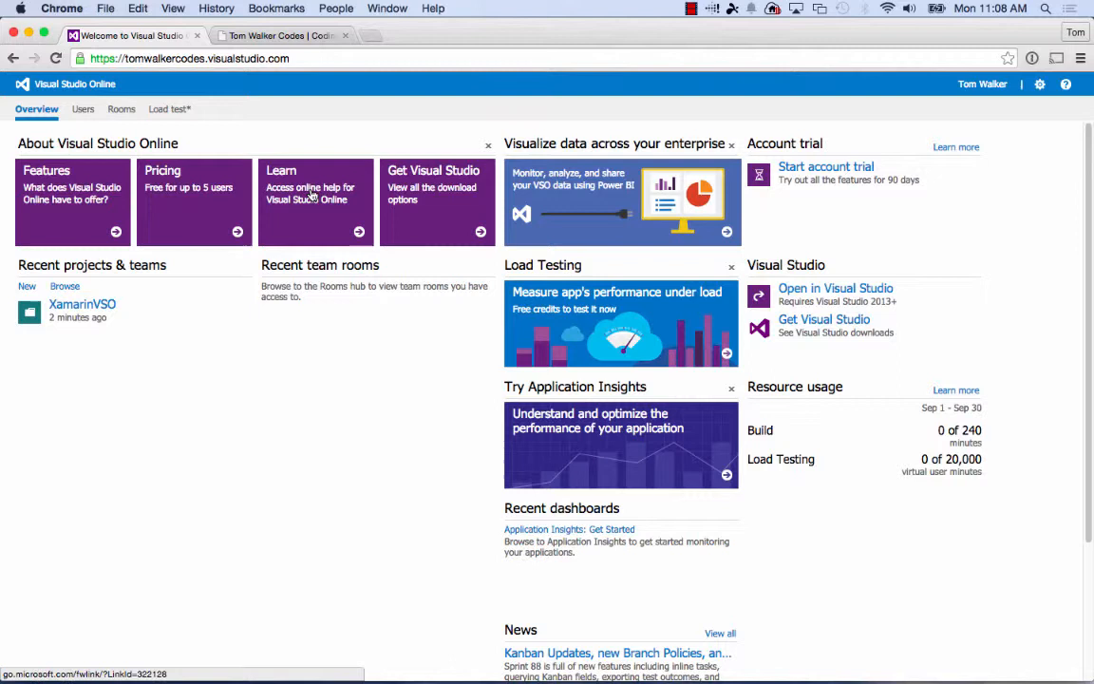
pyautogui.moveTo(310, 196)
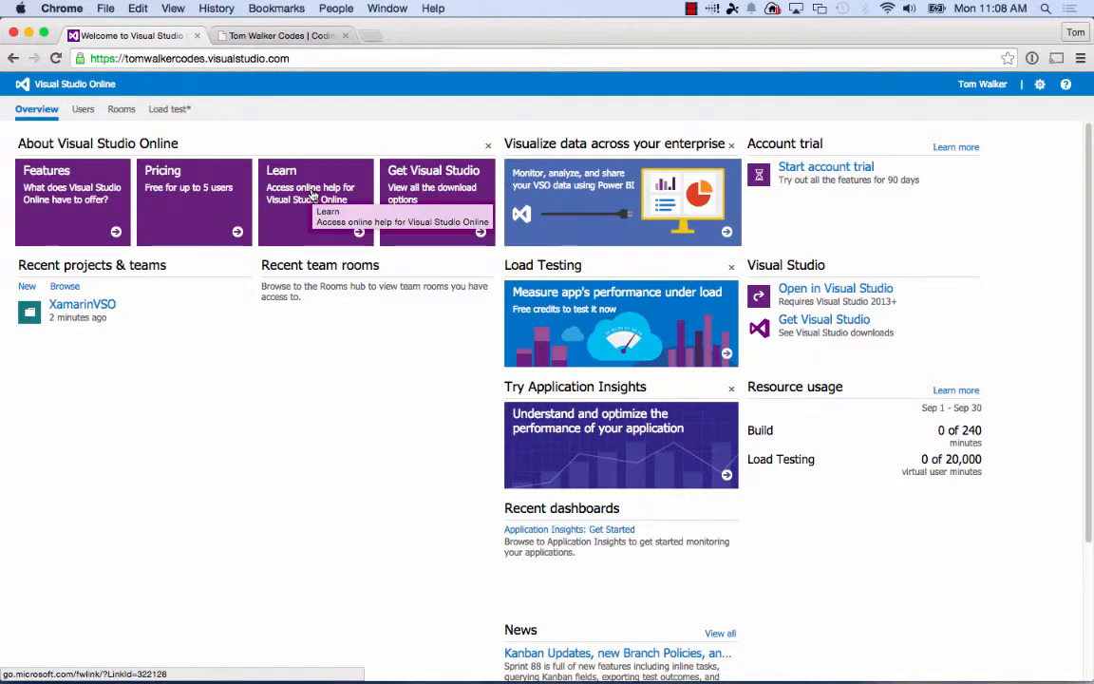
pyautogui.moveTo(230, 315)
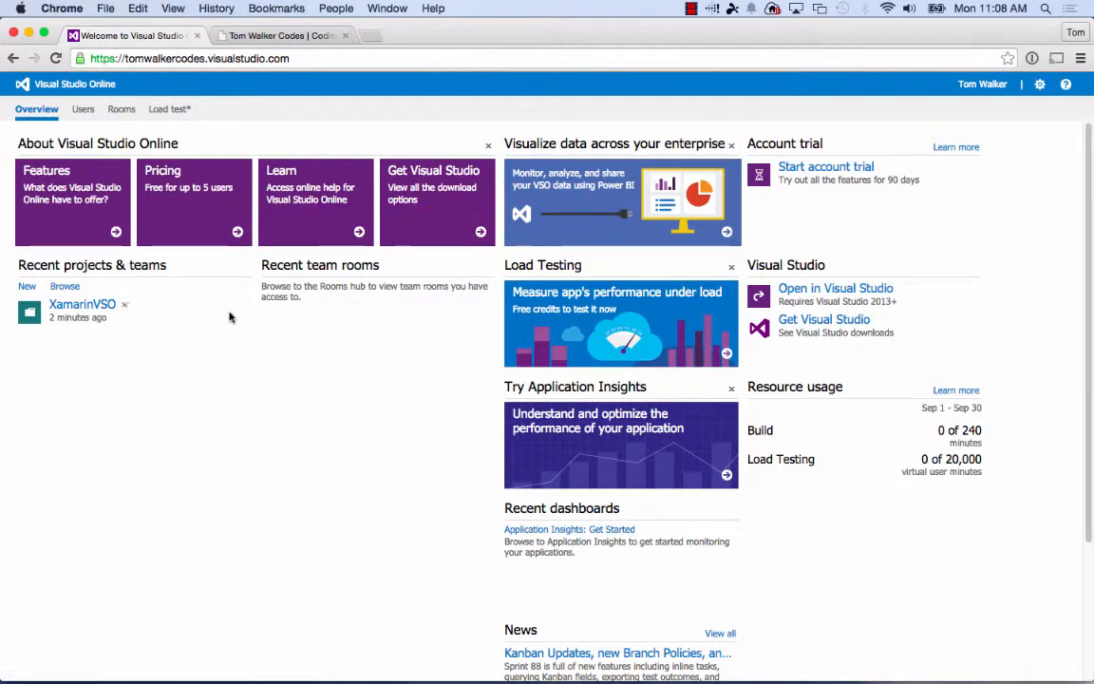
pyautogui.moveTo(238, 309)
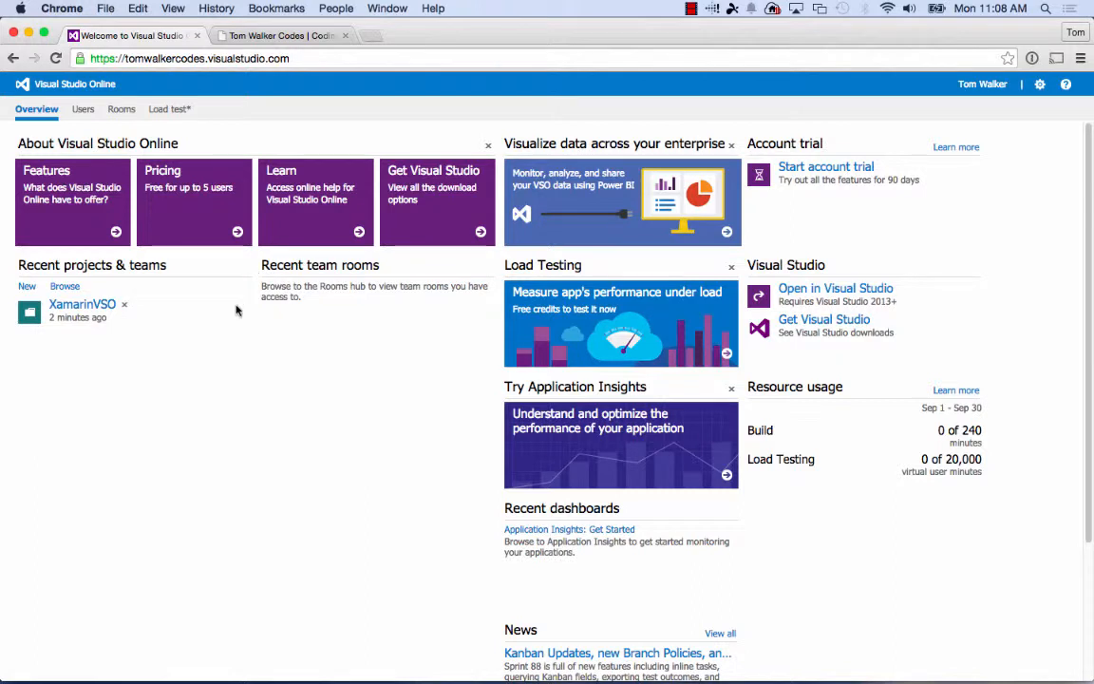
pyautogui.moveTo(82, 319)
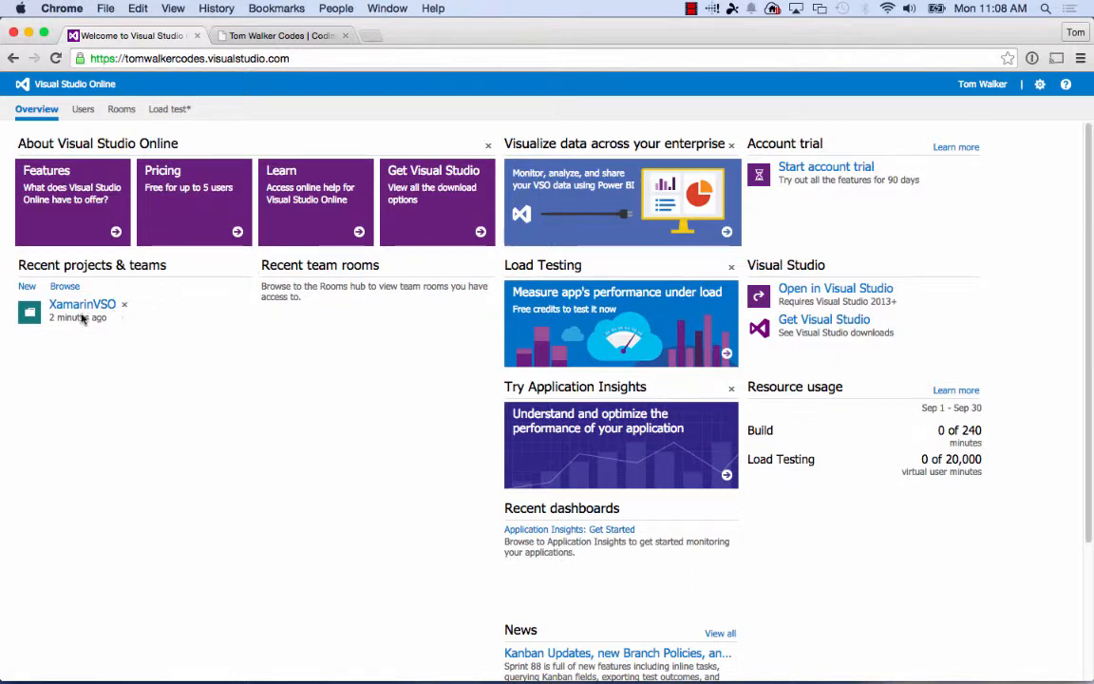
pyautogui.moveTo(27, 288)
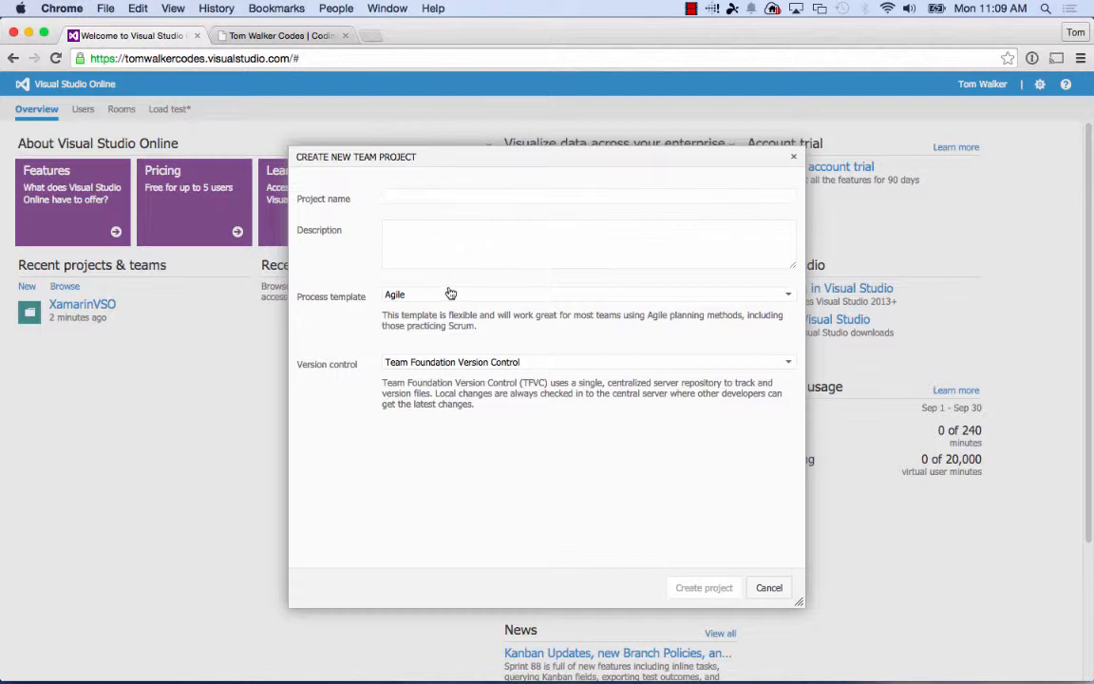
pyautogui.moveTo(407, 369)
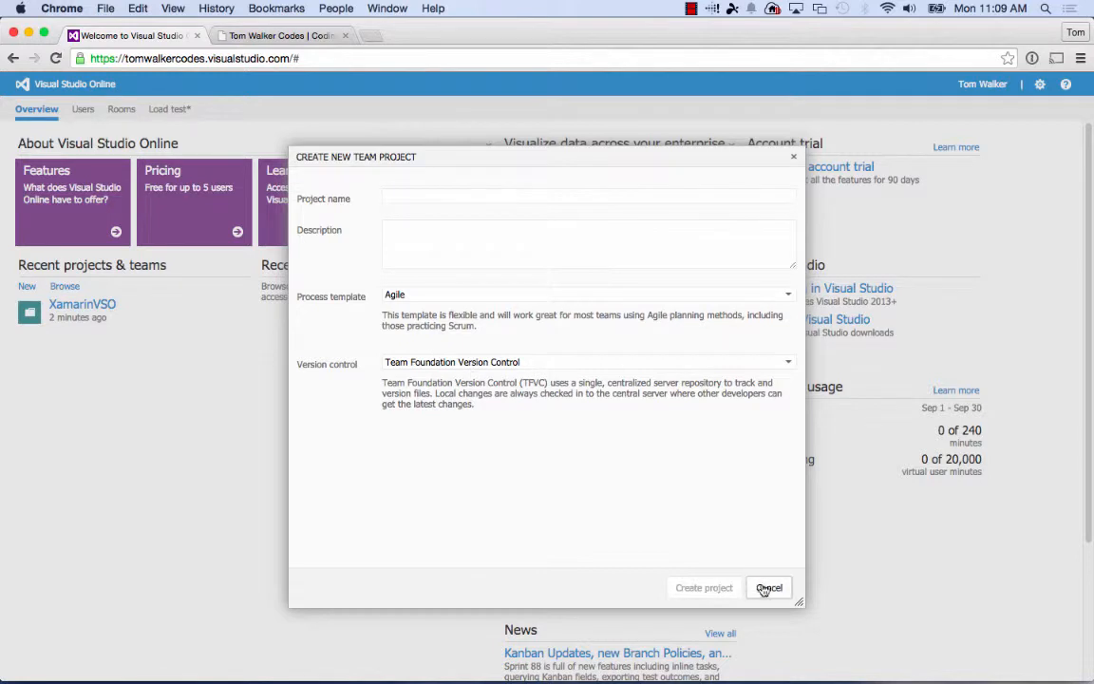
pyautogui.click(767, 586)
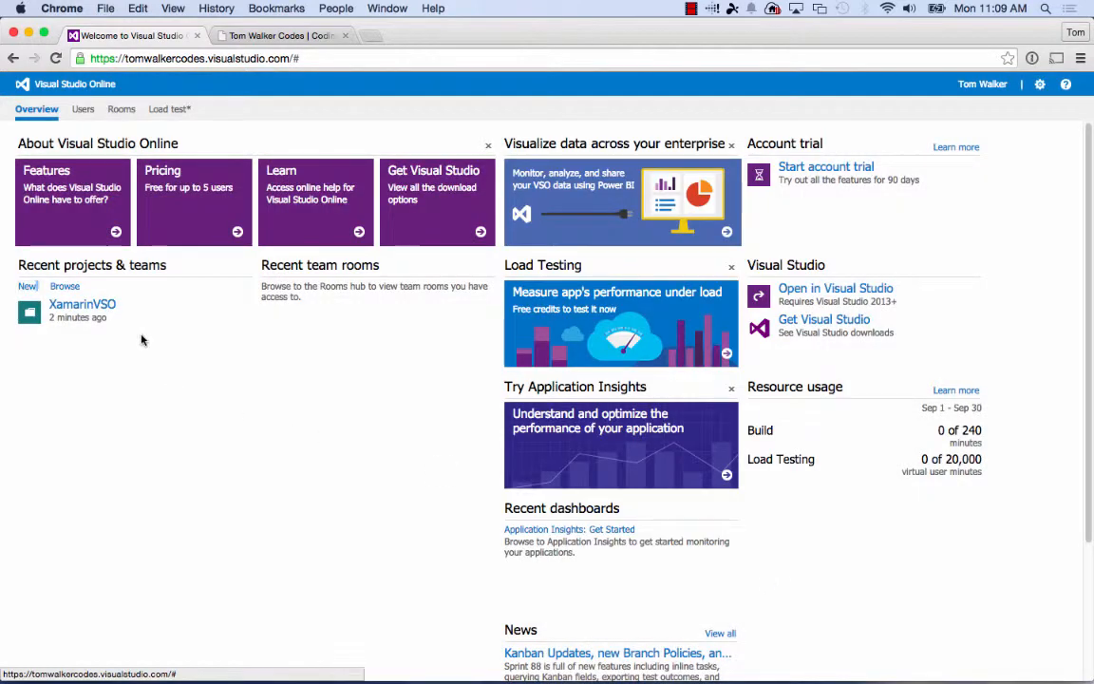
pyautogui.moveTo(95, 305)
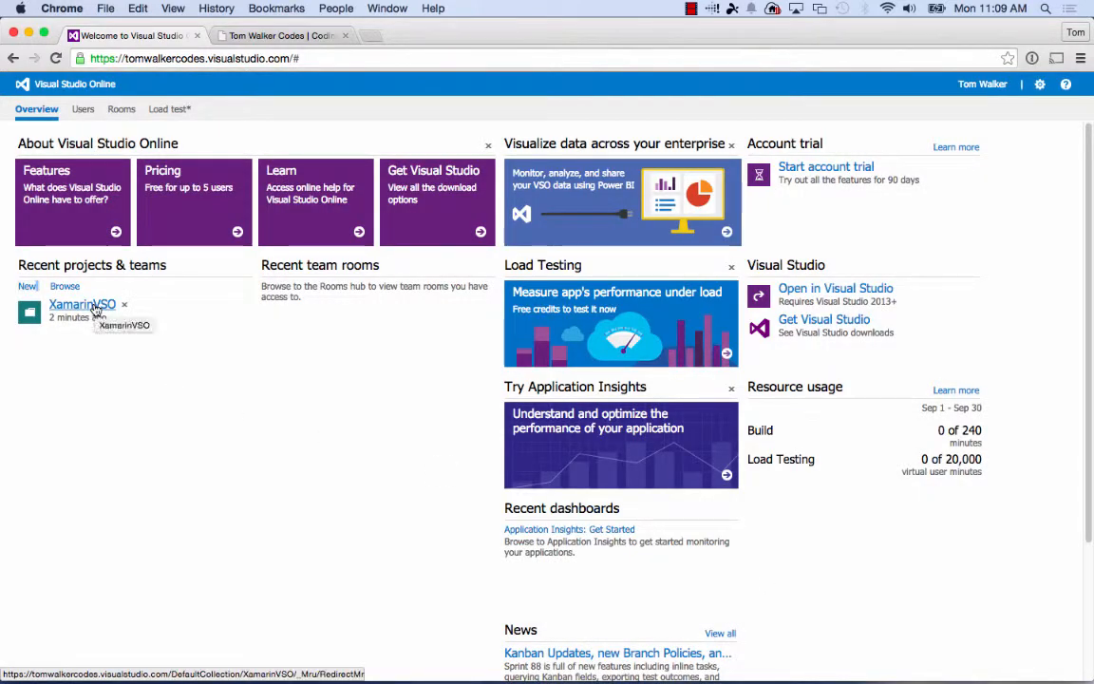
pyautogui.click(82, 304)
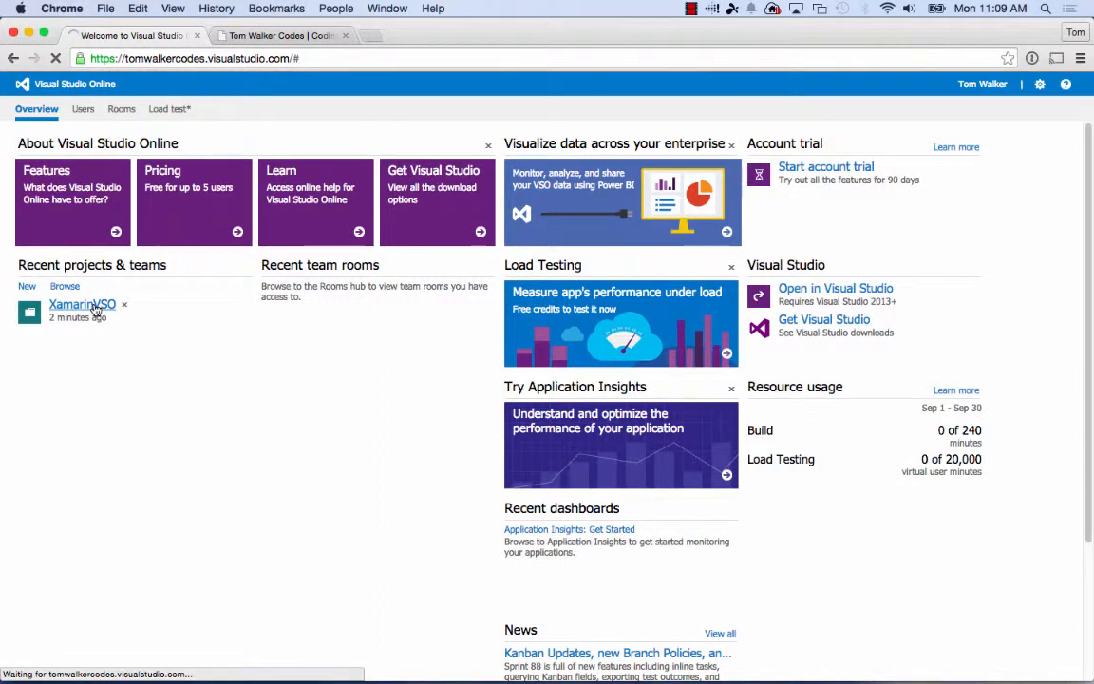
pyautogui.click(80, 304)
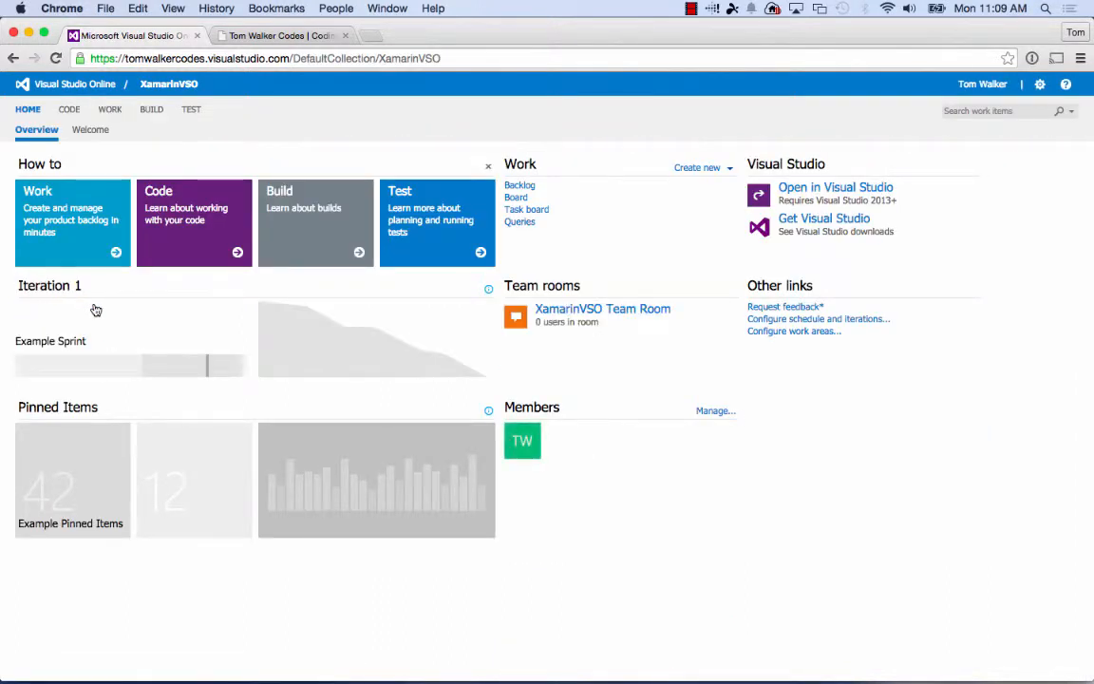
pyautogui.moveTo(91, 194)
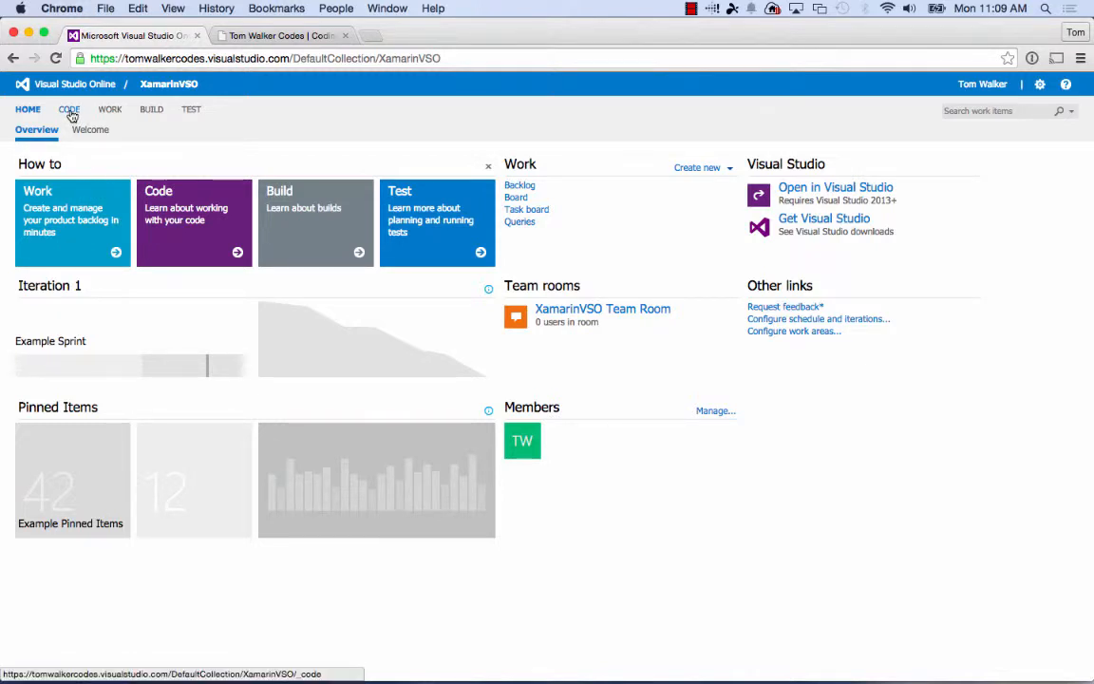
pyautogui.click(65, 109)
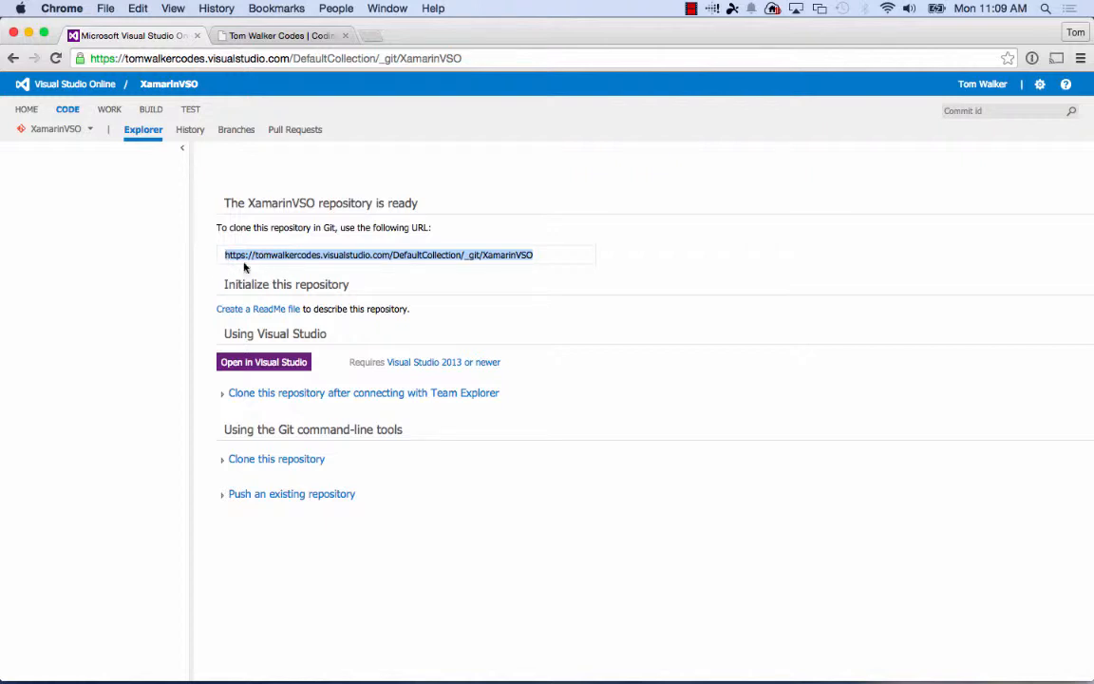
pyautogui.moveTo(884, 122)
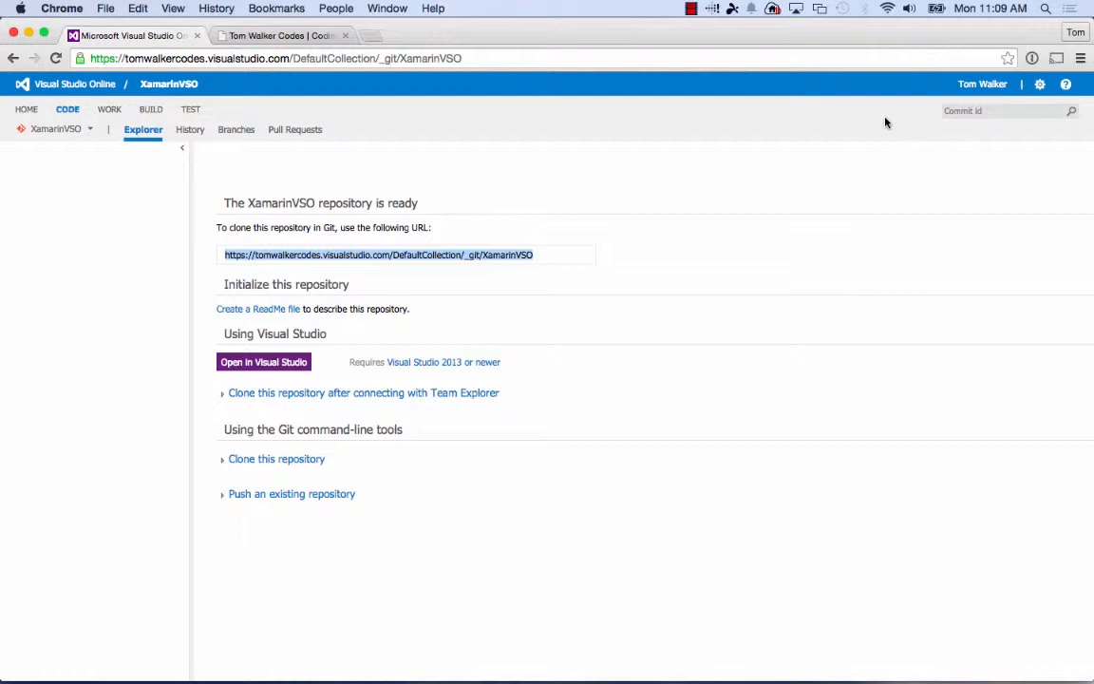
pyautogui.moveTo(982, 89)
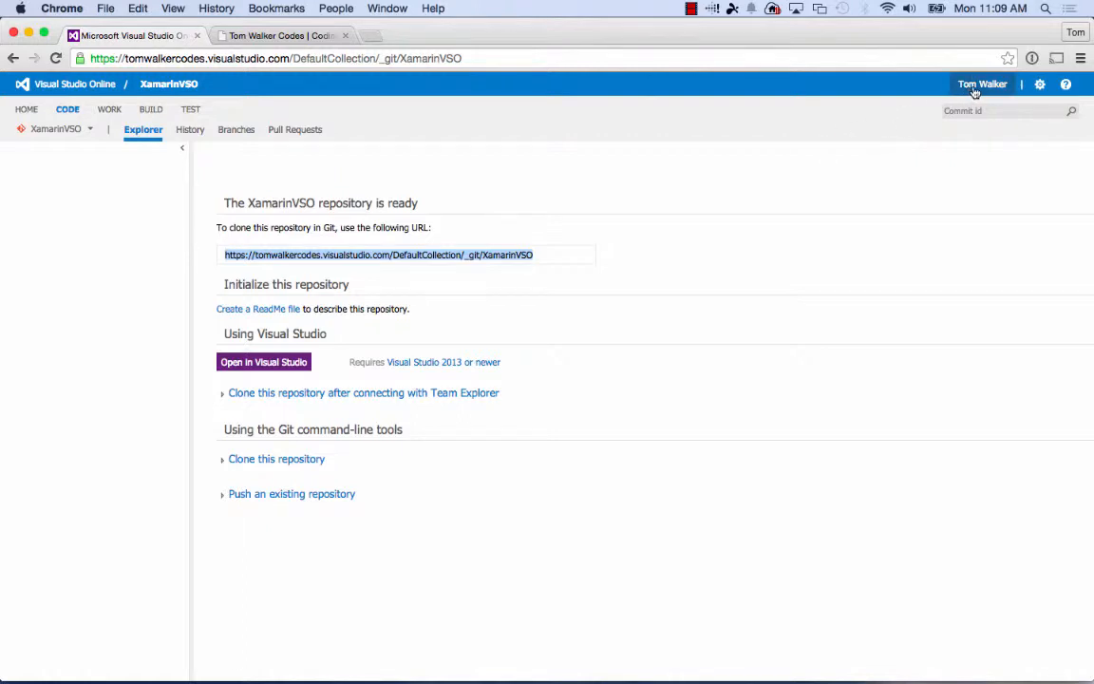
# Go to the user profile's security settings from the account menu
pyautogui.click(983, 83)
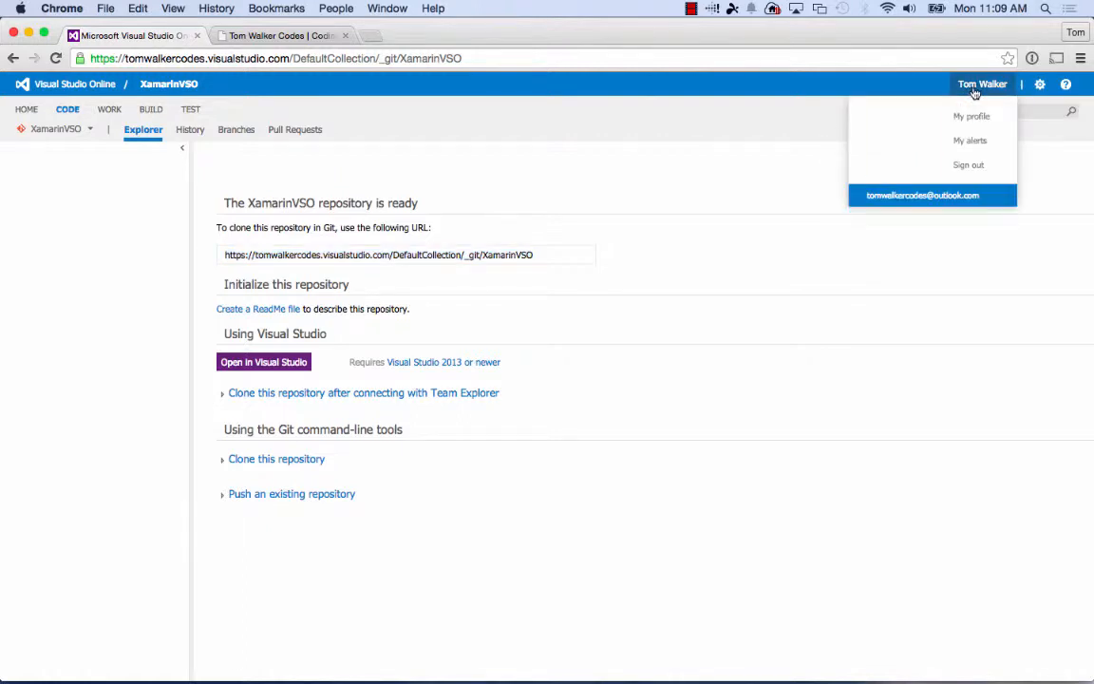
pyautogui.click(970, 116)
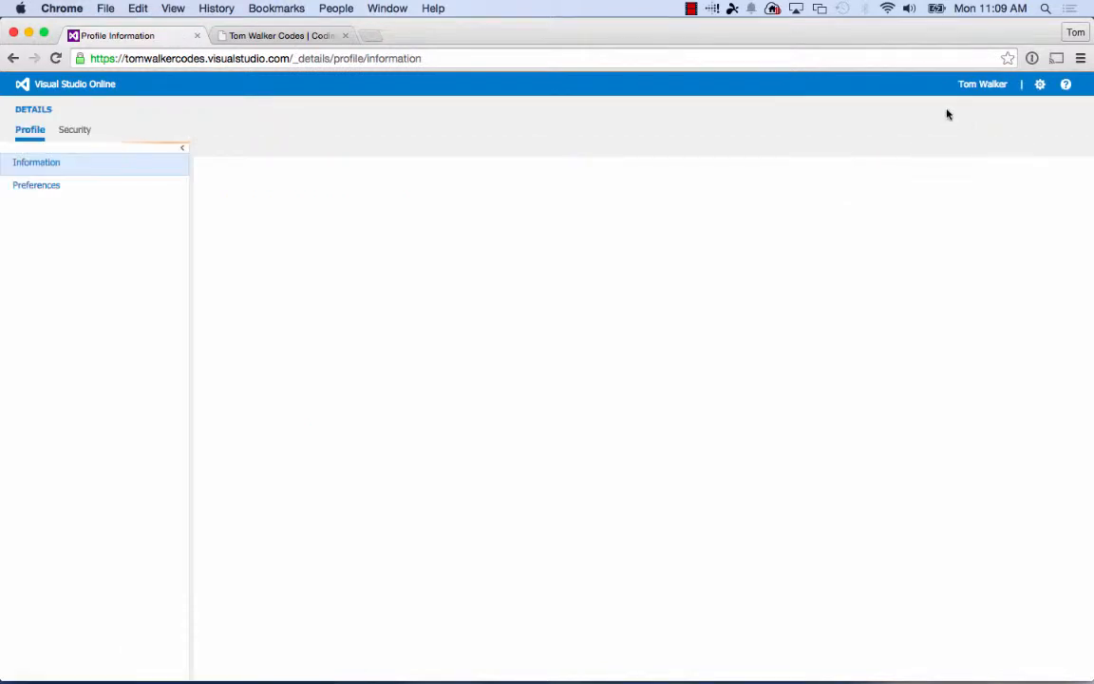
pyautogui.click(36, 163)
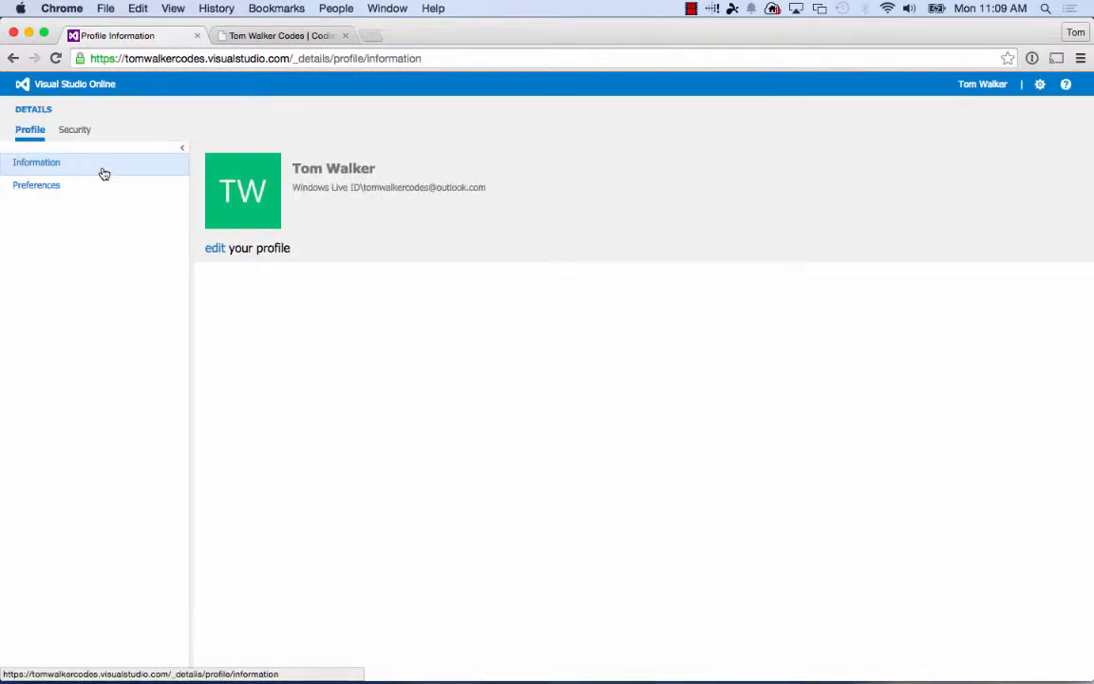
pyautogui.moveTo(76, 131)
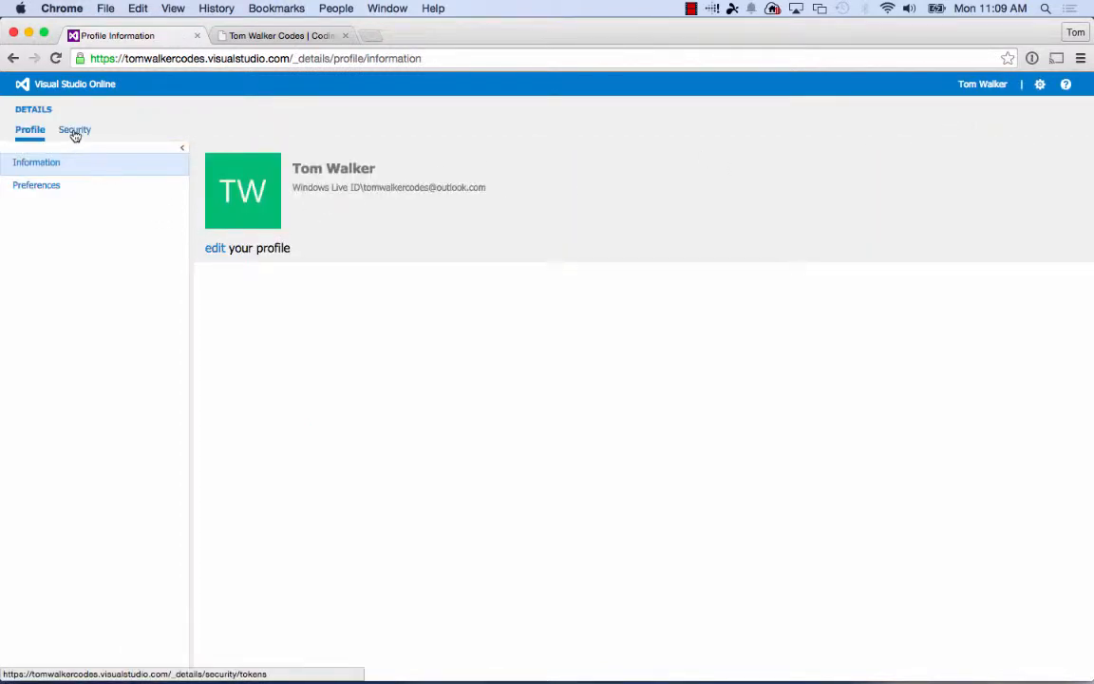
pyautogui.click(72, 129)
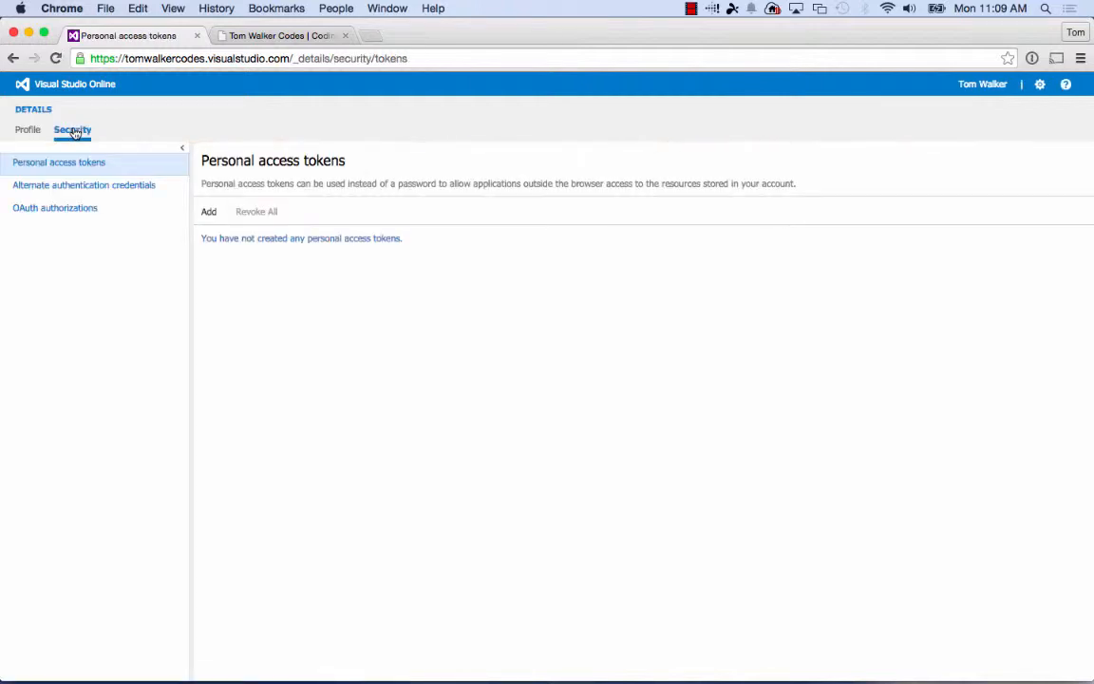
pyautogui.moveTo(110, 199)
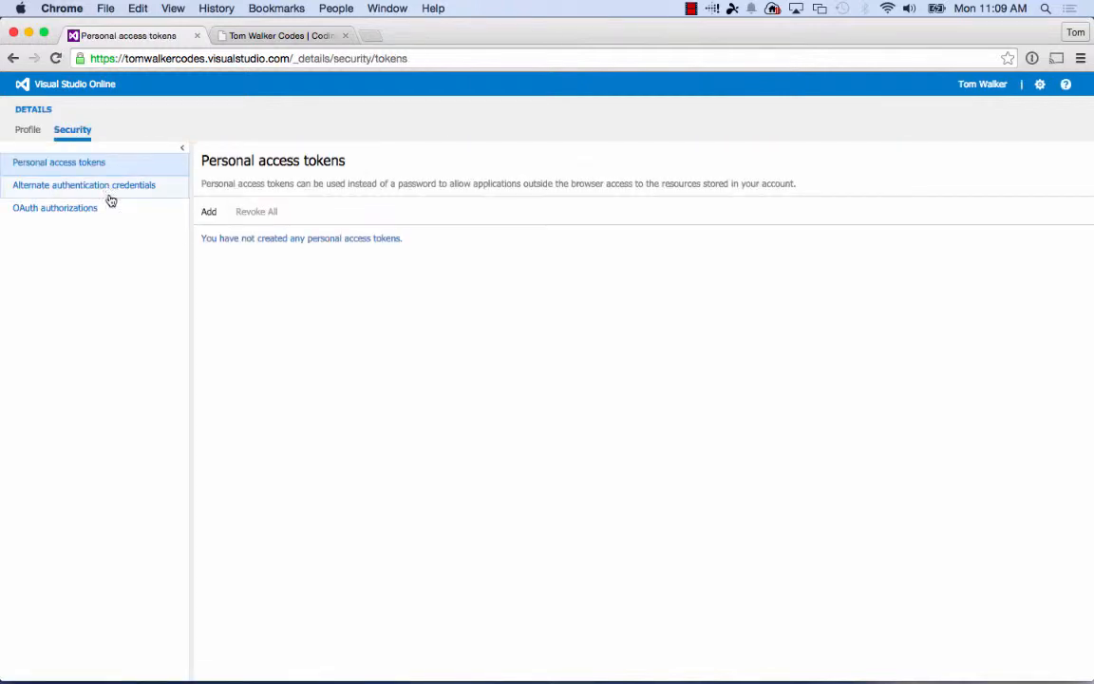
# Enable alternate authentication credentials with a secondary user name and password, and save them
pyautogui.click(84, 184)
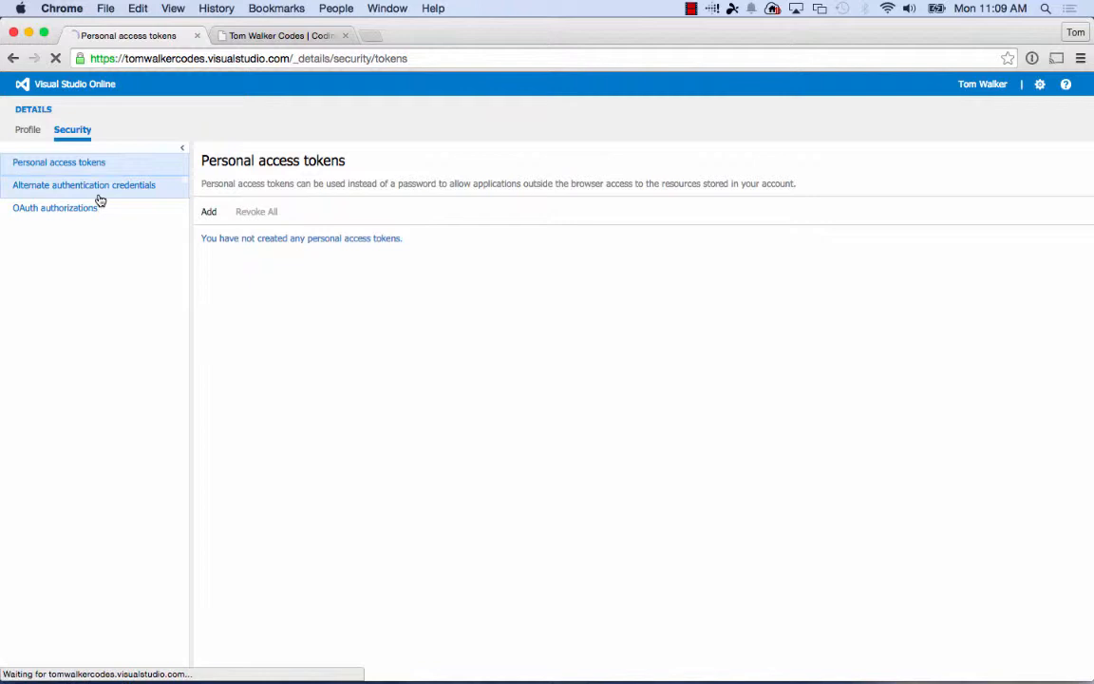
pyautogui.click(83, 186)
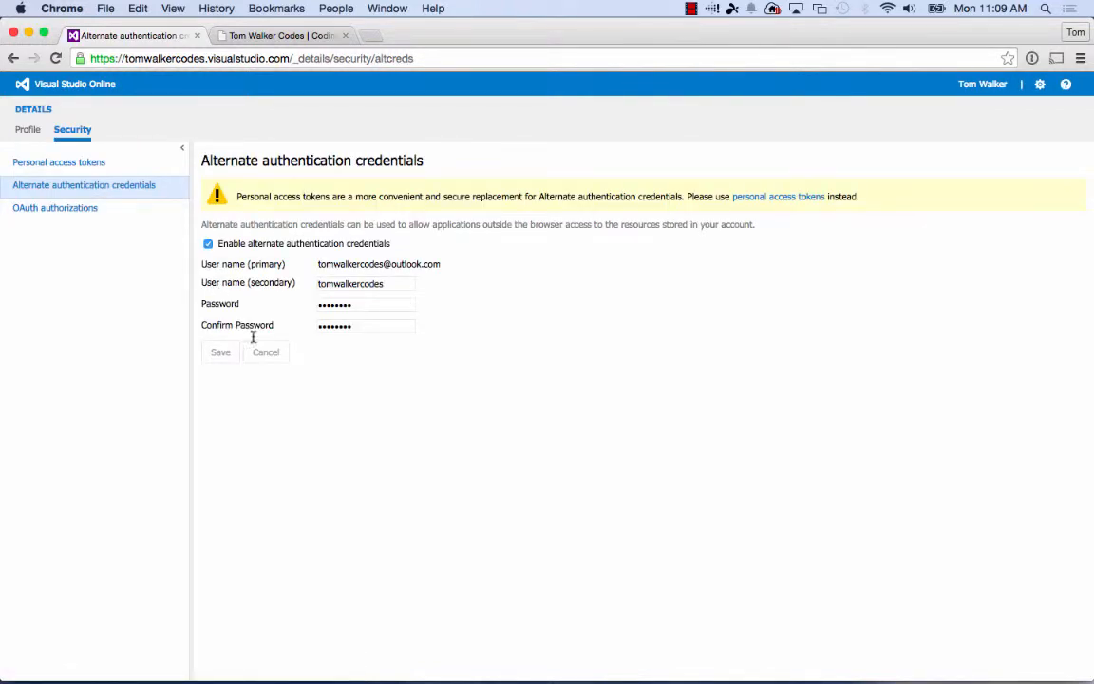
pyautogui.moveTo(365, 275)
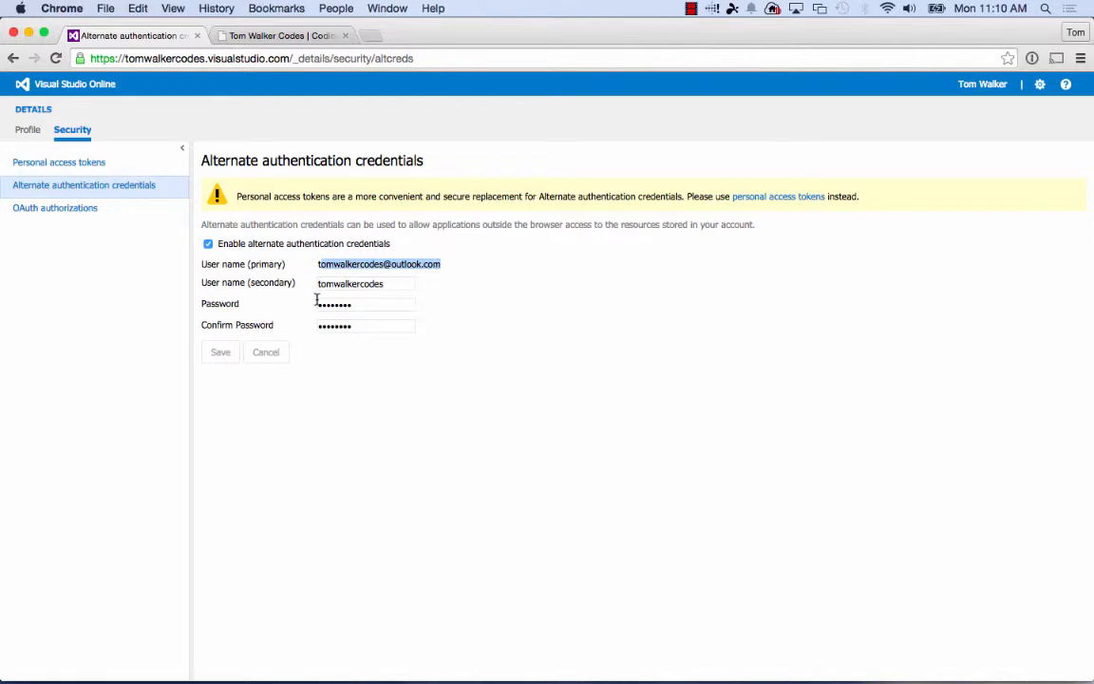
pyautogui.click(380, 283)
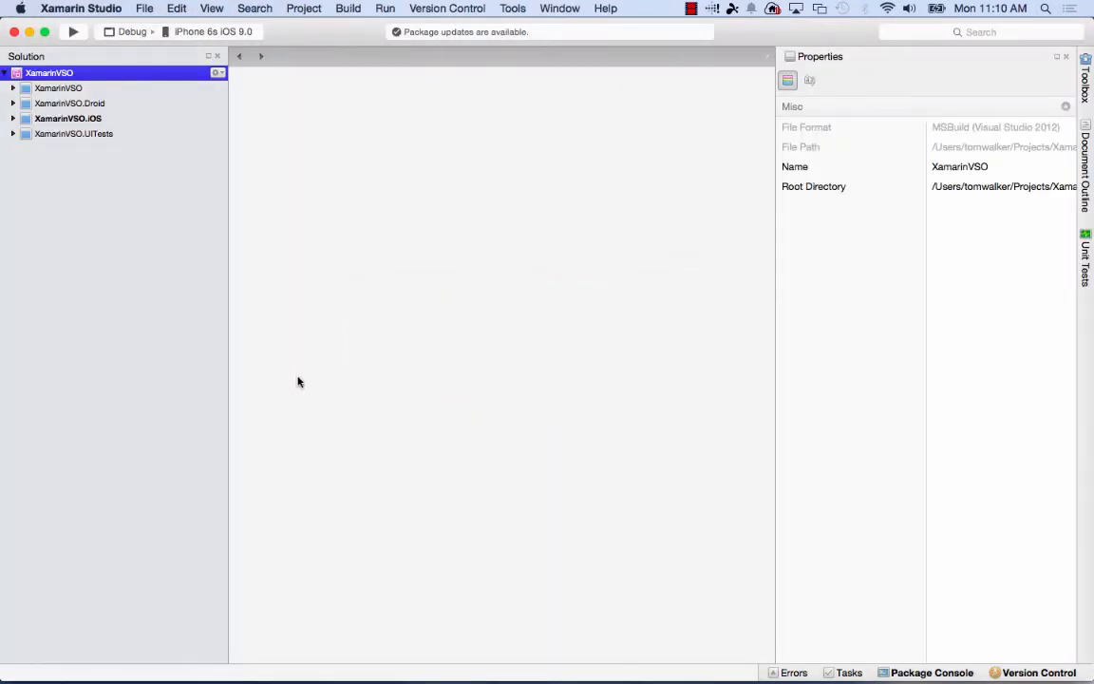
pyautogui.moveTo(274, 355)
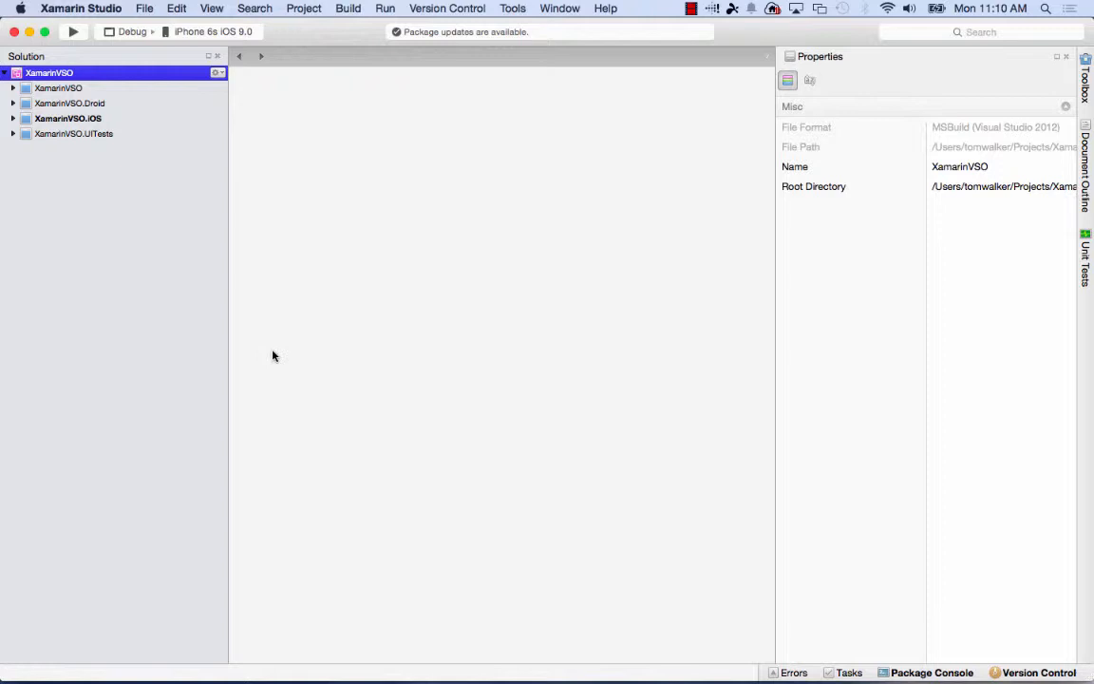
pyautogui.moveTo(254, 319)
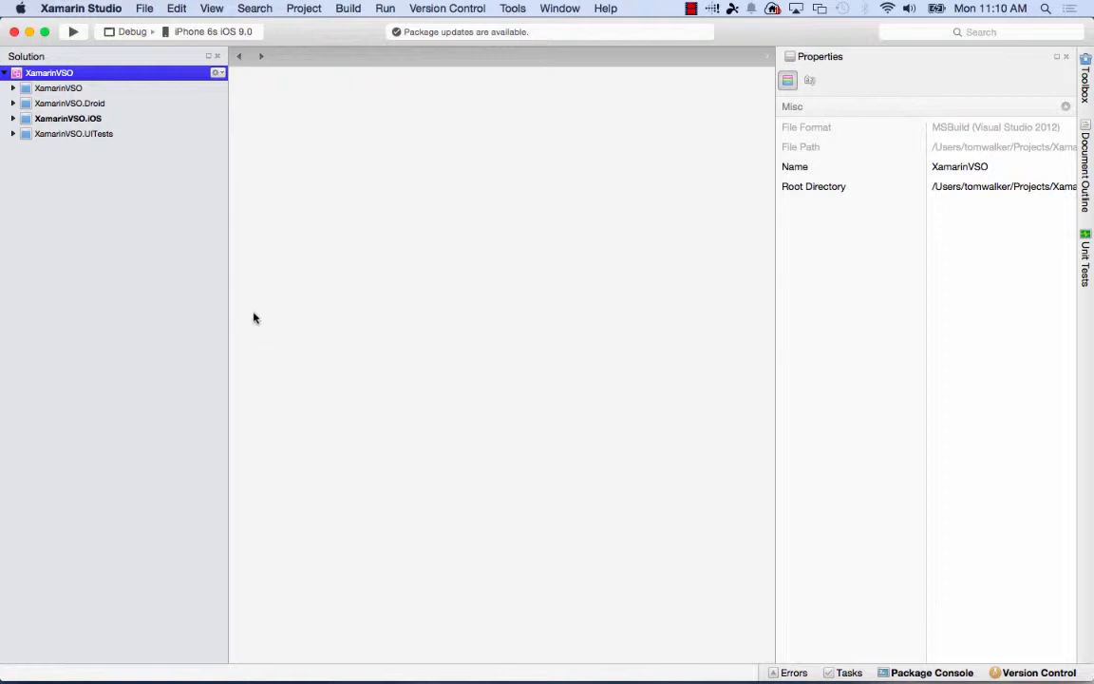
pyautogui.moveTo(159, 213)
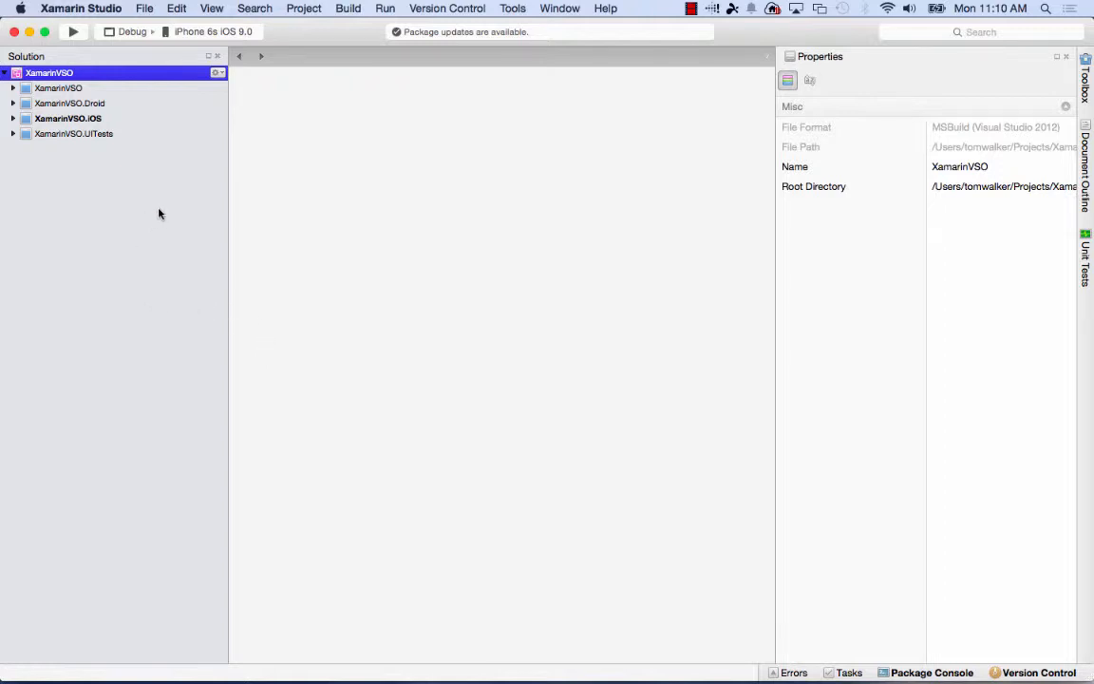
pyautogui.moveTo(165, 264)
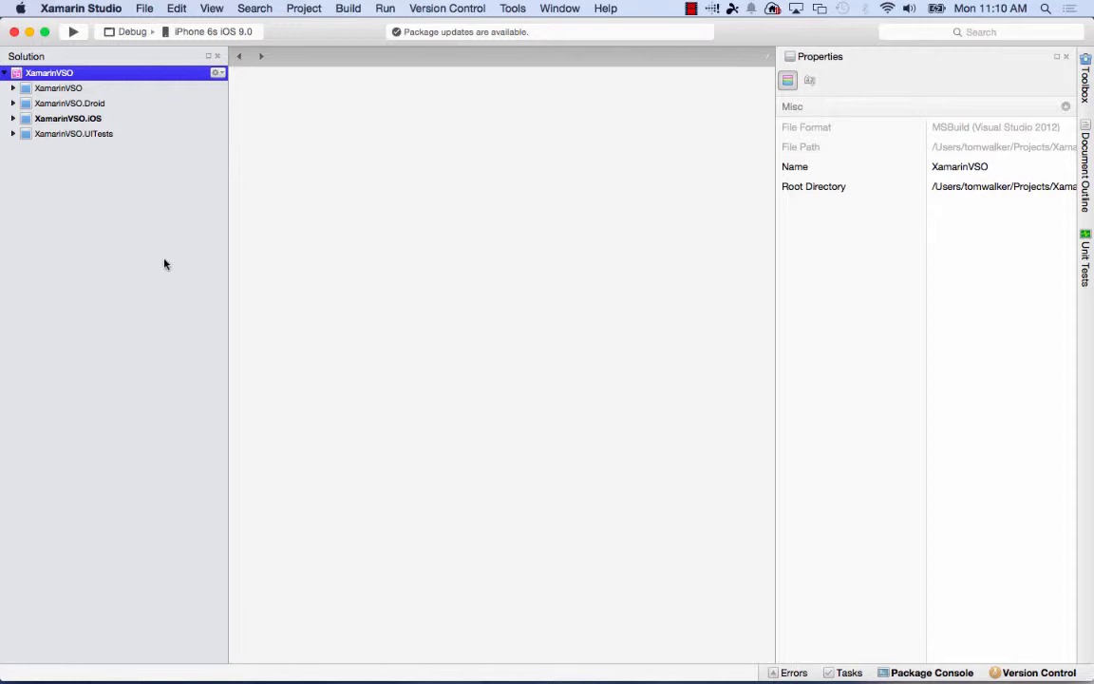
pyautogui.moveTo(114, 149)
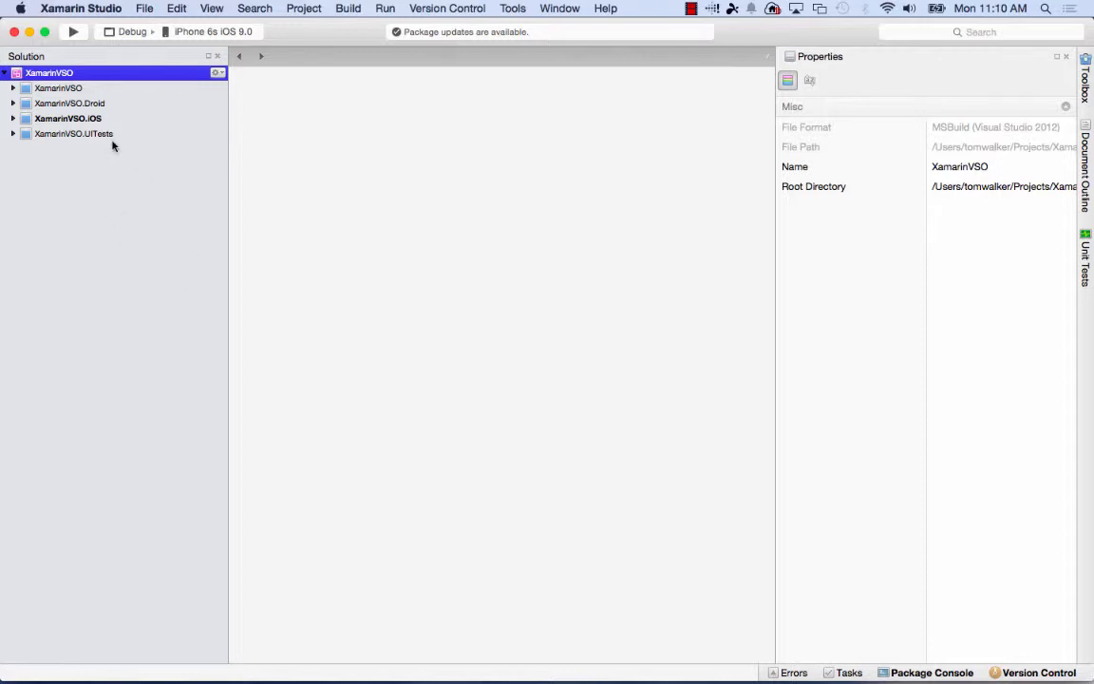
pyautogui.moveTo(200, 165)
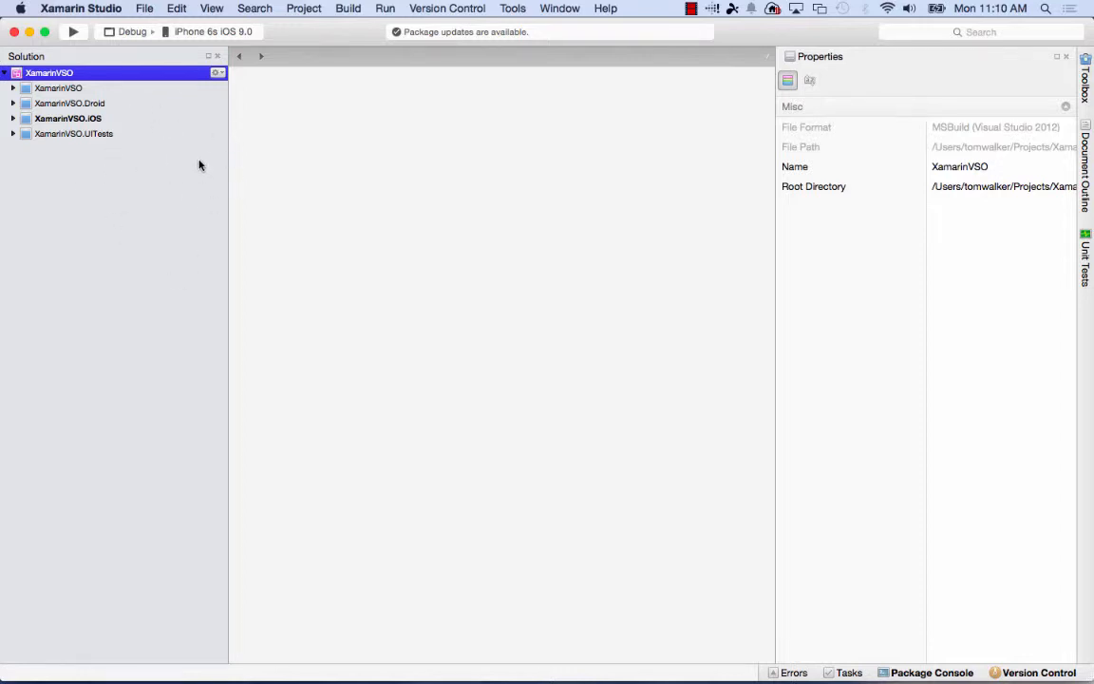
pyautogui.moveTo(379, 152)
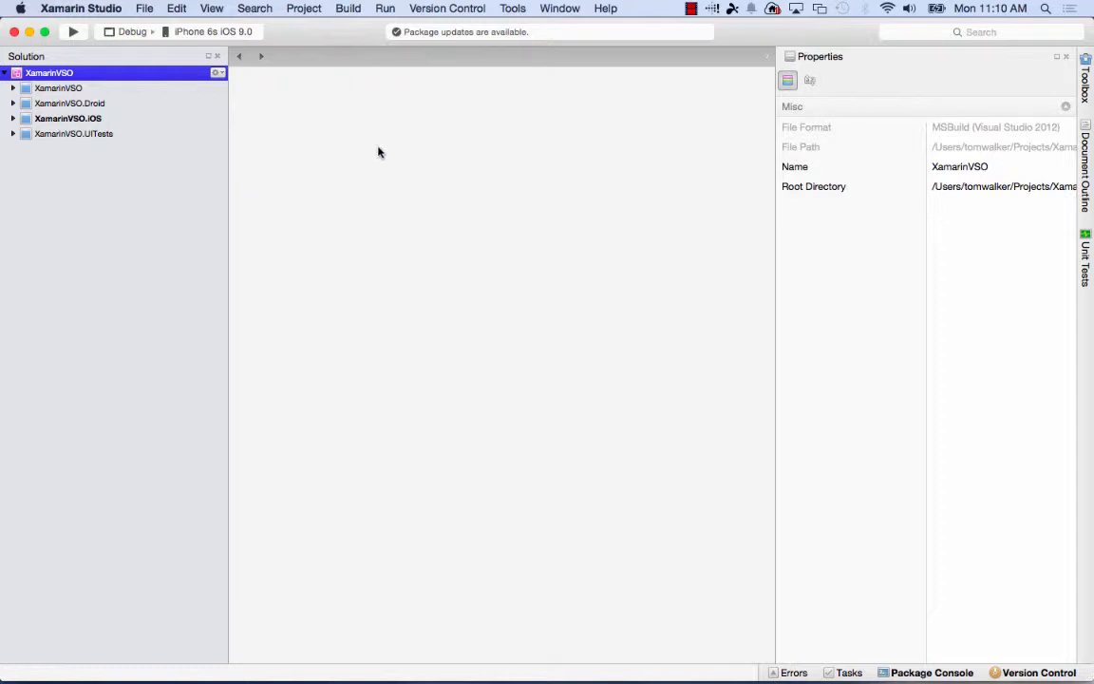
pyautogui.moveTo(385, 98)
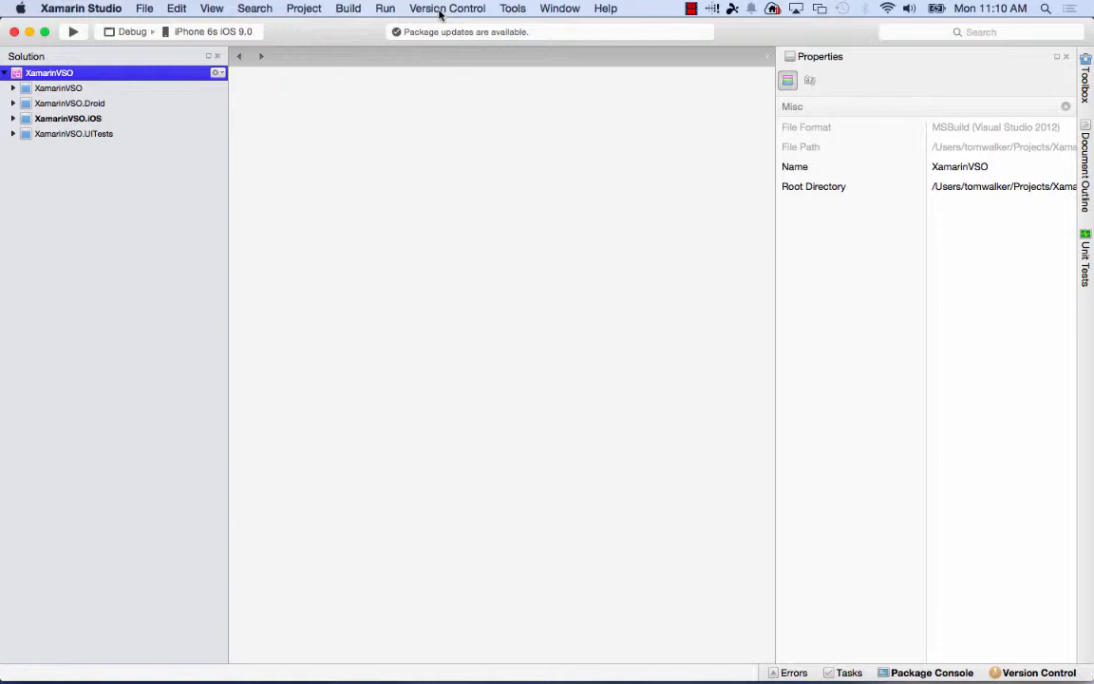
# Start Version Control > Publish and show the registered repositories listing XamarinVSO Git
pyautogui.click(448, 8)
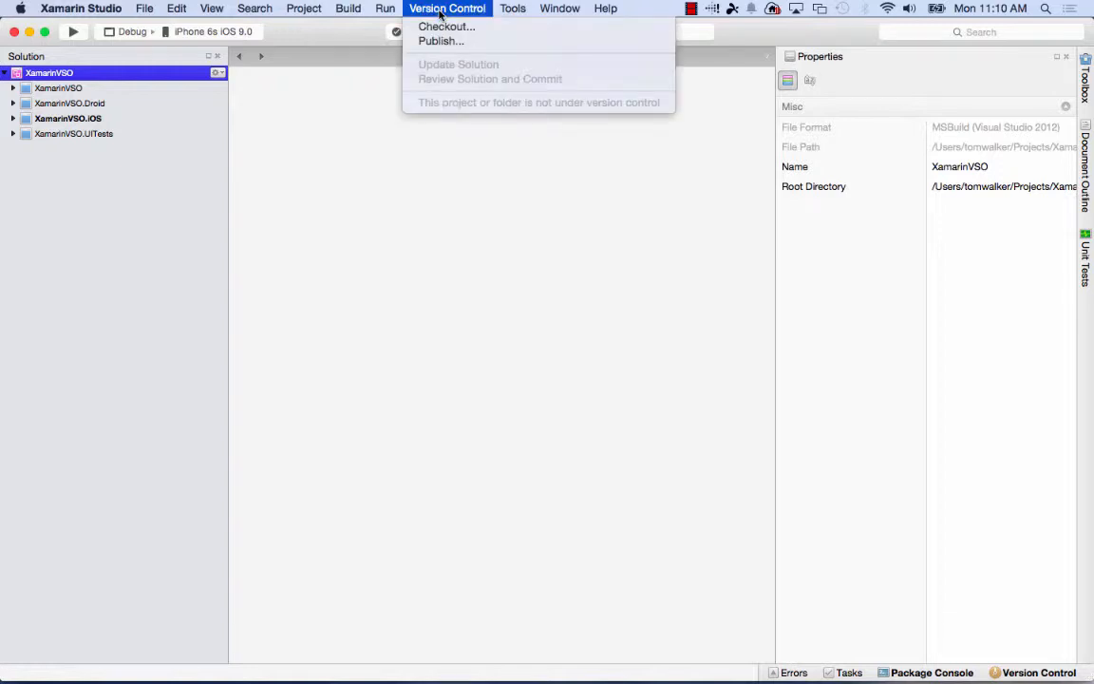
pyautogui.moveTo(441, 41)
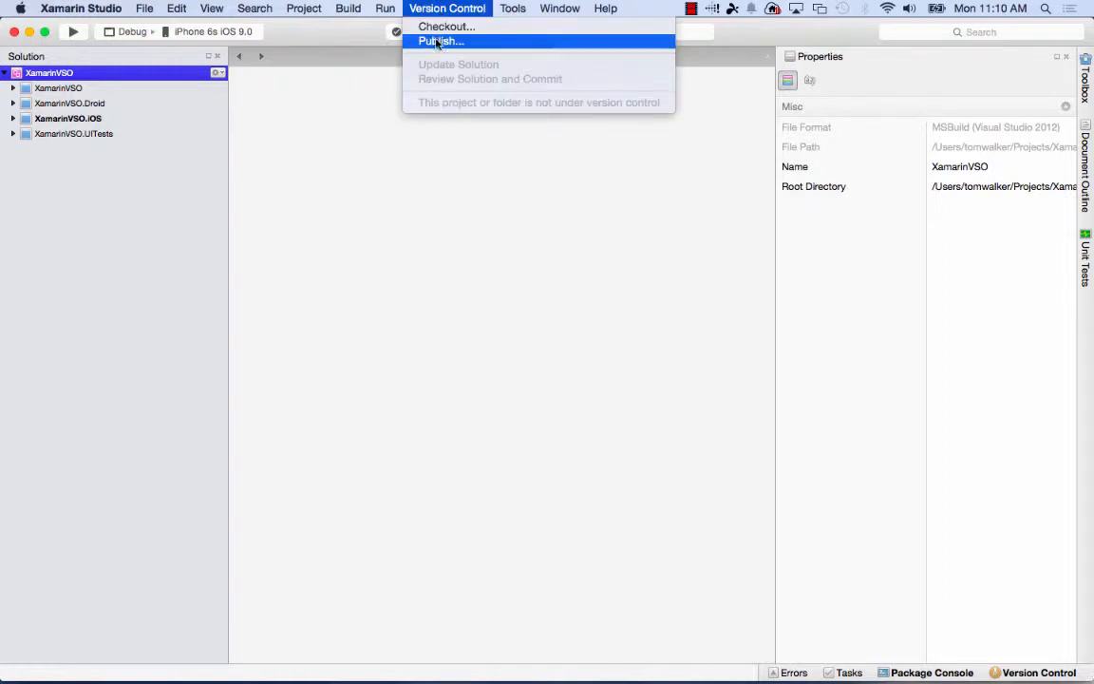
pyautogui.click(441, 42)
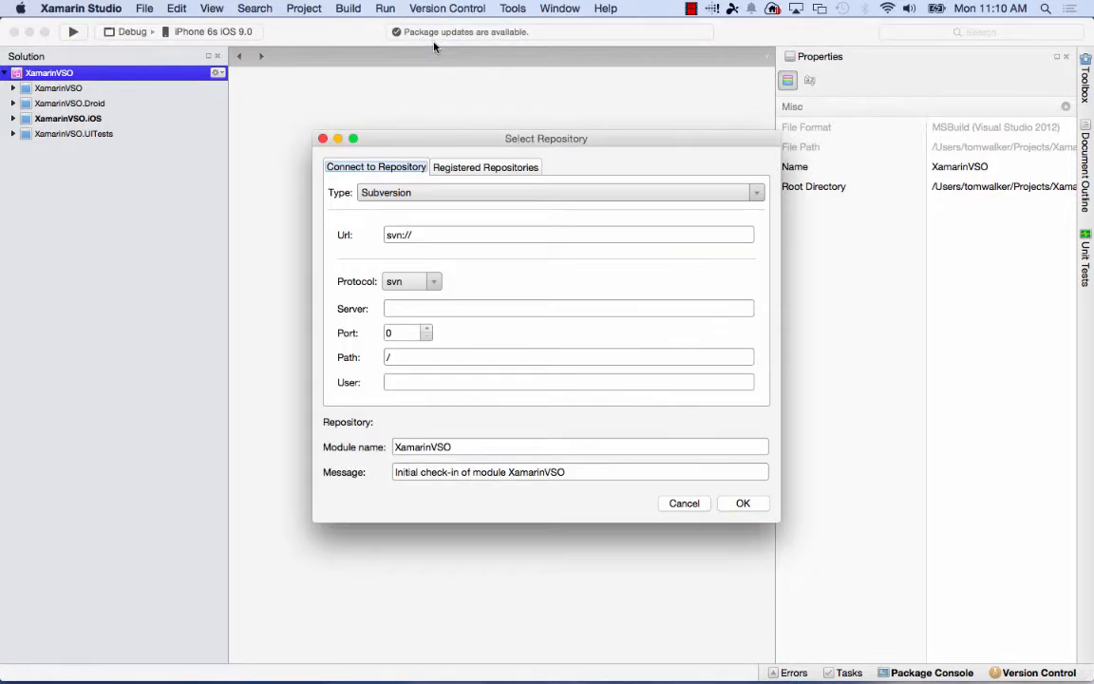
pyautogui.click(486, 167)
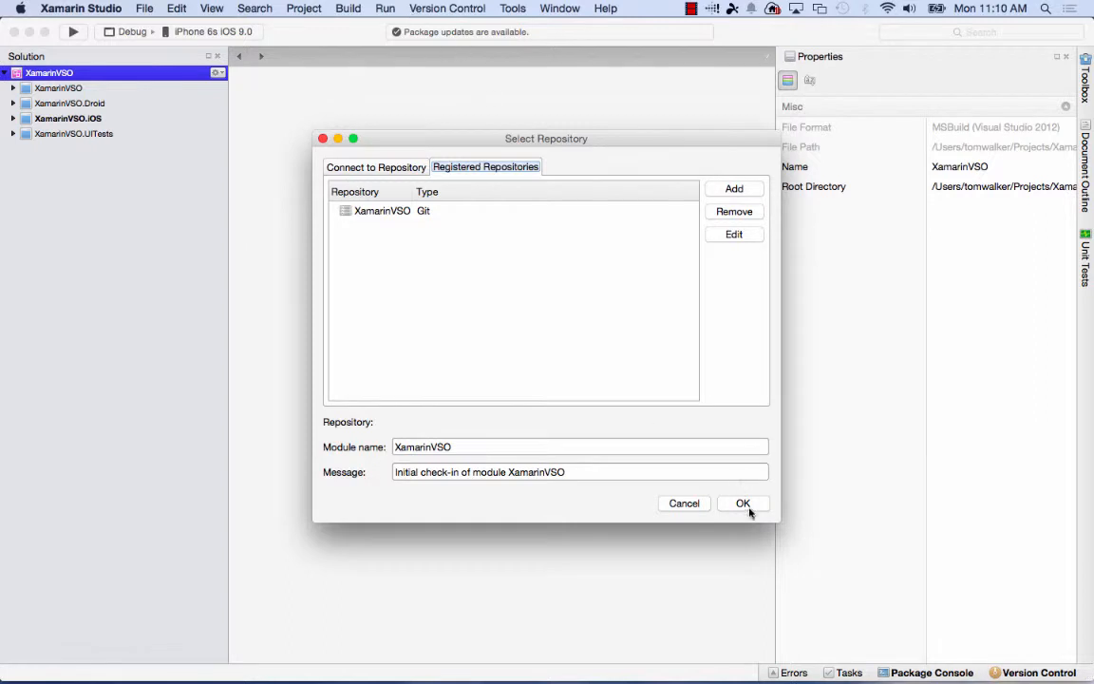
# Dismiss the Select Repository dialog and reopen the Version Control menu
pyautogui.click(740, 501)
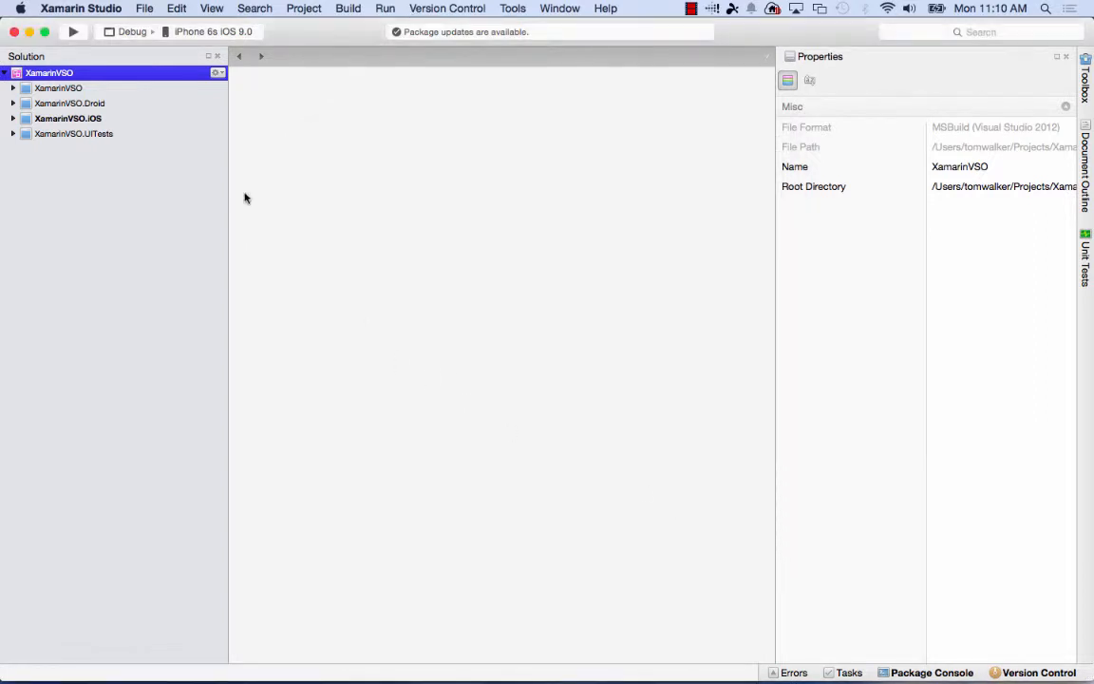
pyautogui.moveTo(70, 88)
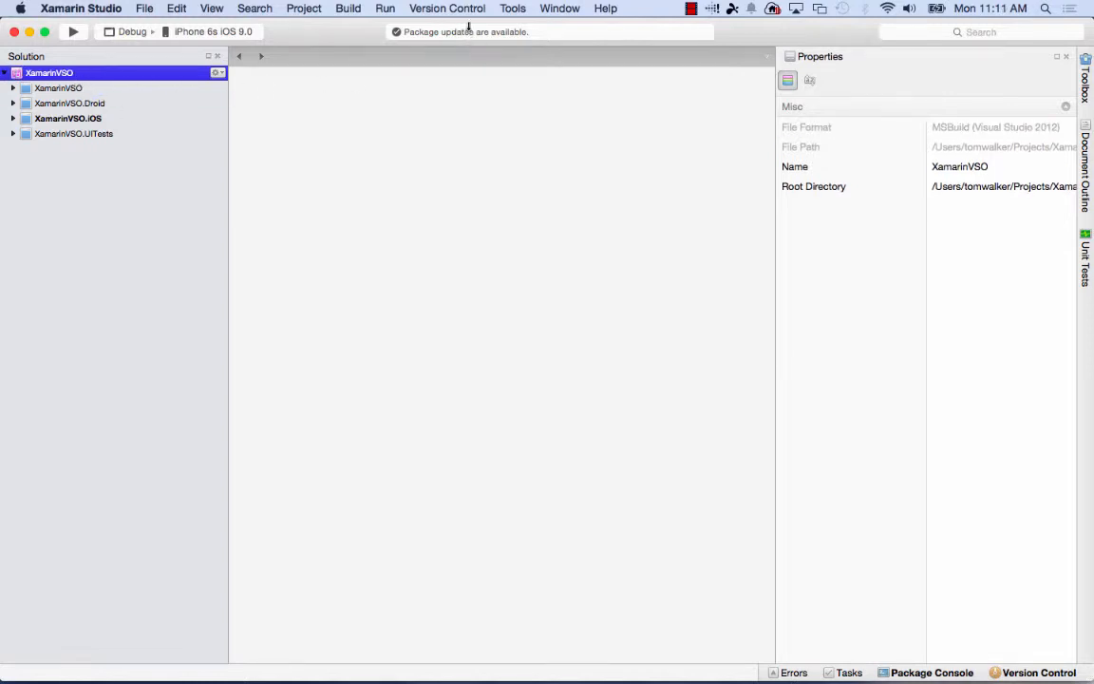
pyautogui.click(448, 8)
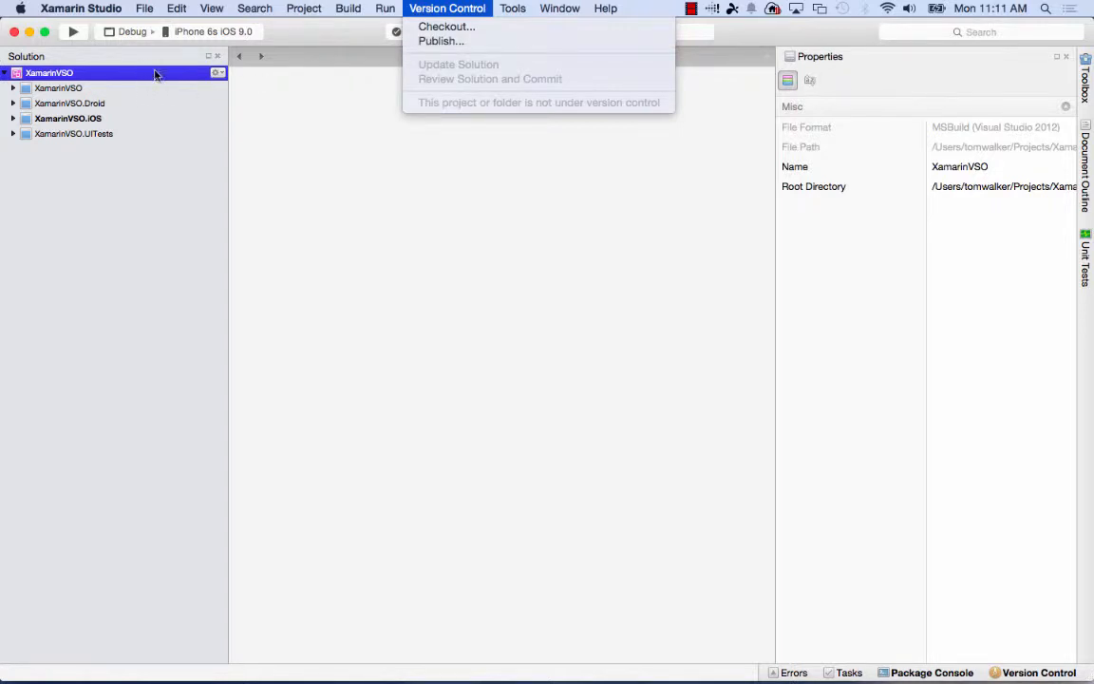
pyautogui.moveTo(441, 41)
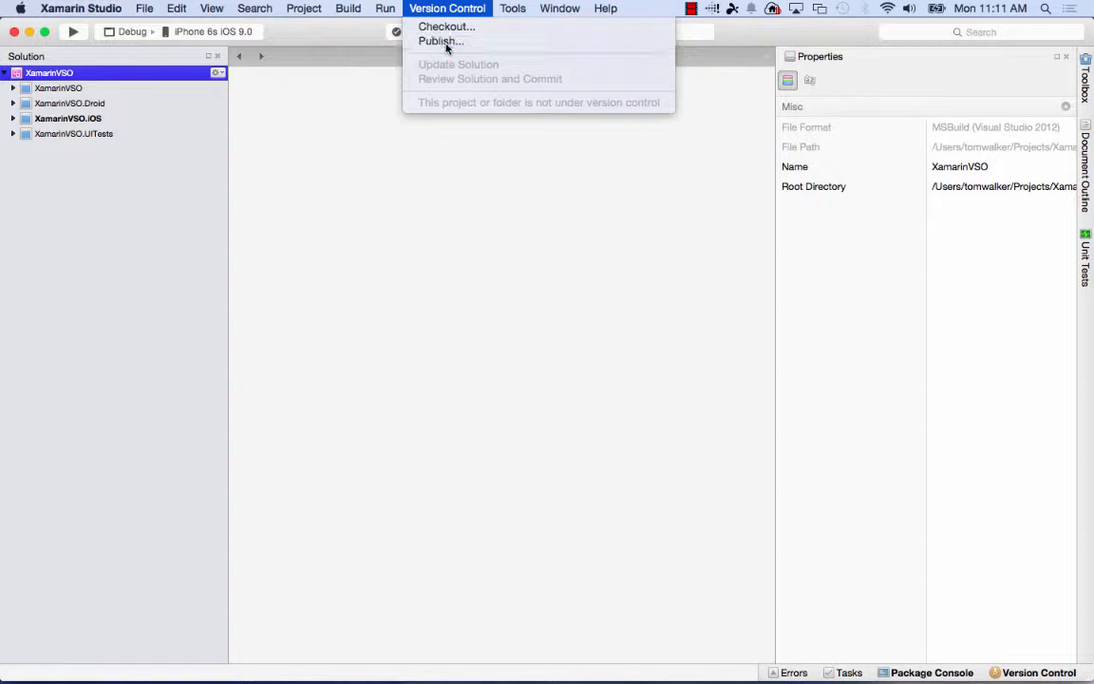
# Publish again and select the registered XamarinVSO Git repository as the target
pyautogui.click(441, 42)
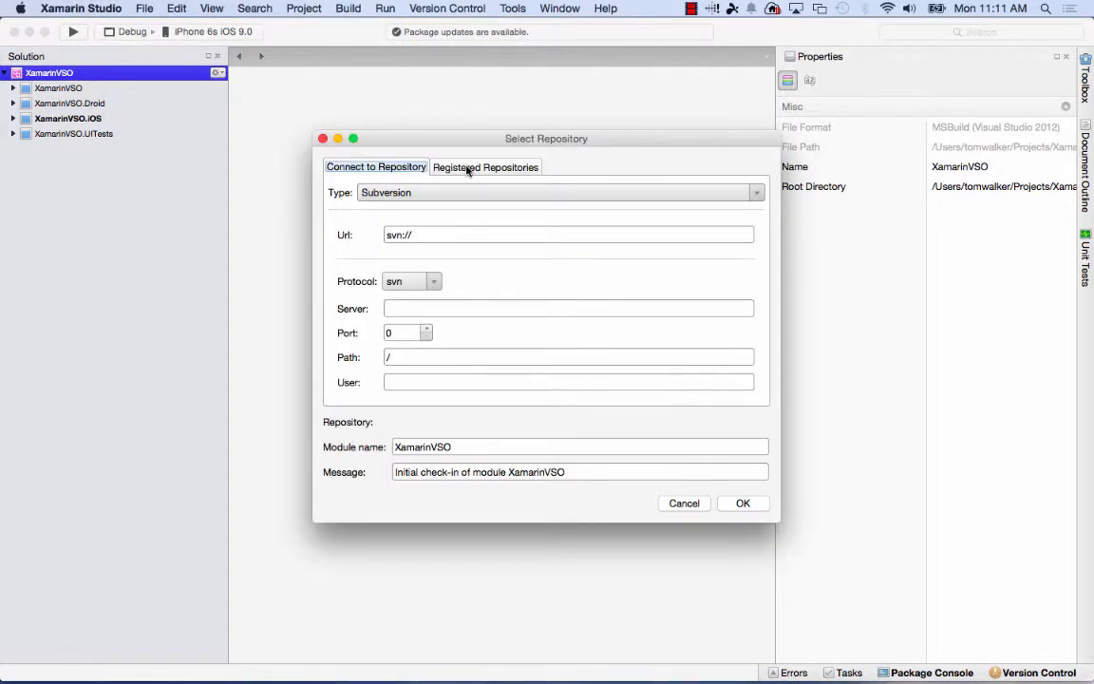
pyautogui.click(484, 167)
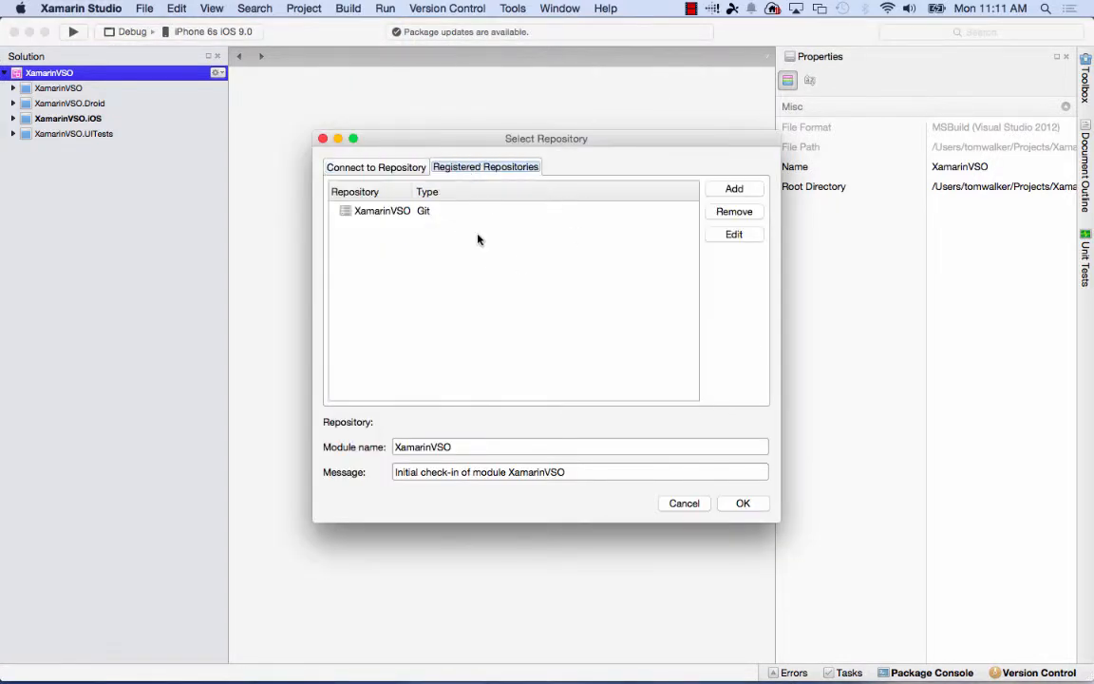
pyautogui.moveTo(406, 221)
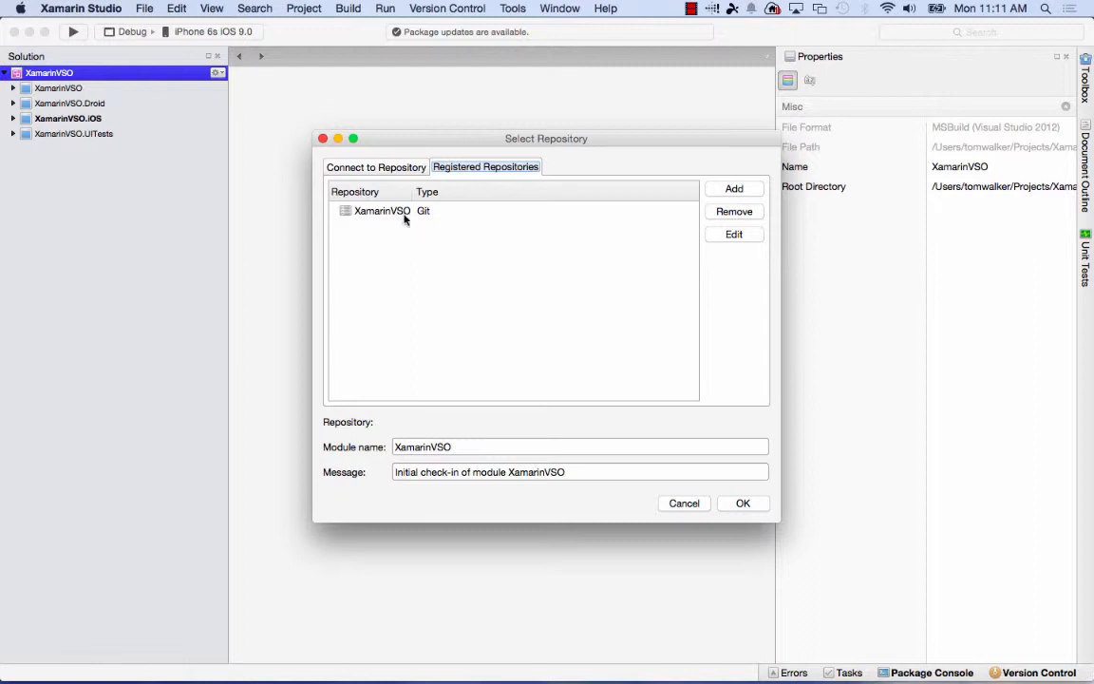
pyautogui.moveTo(376, 218)
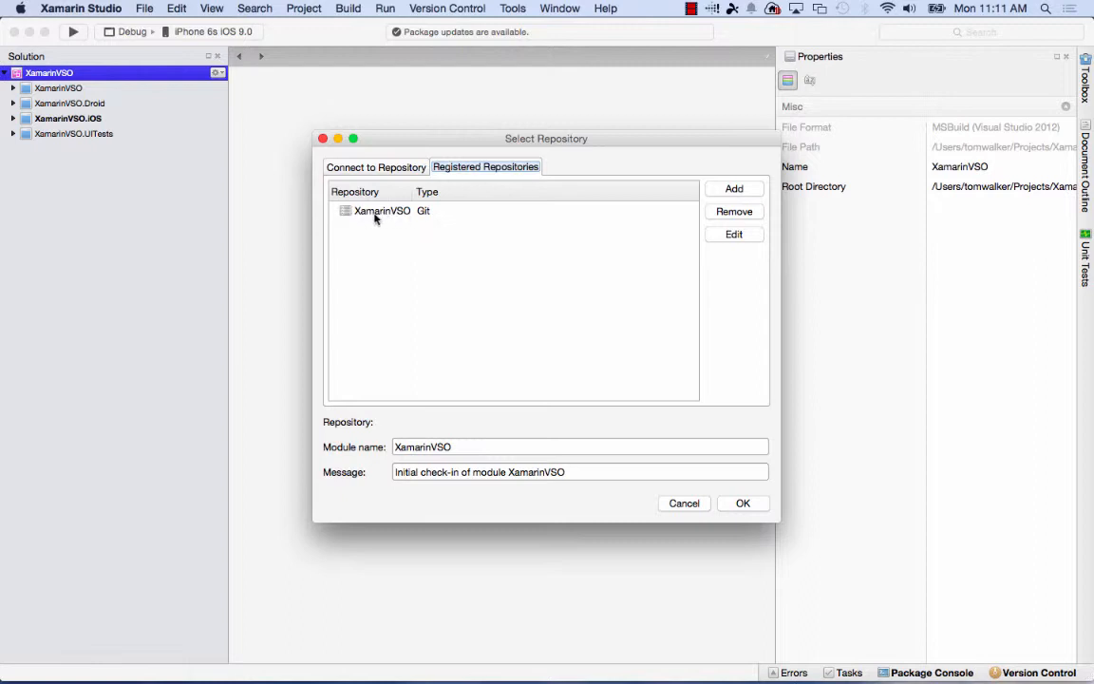
pyautogui.click(380, 209)
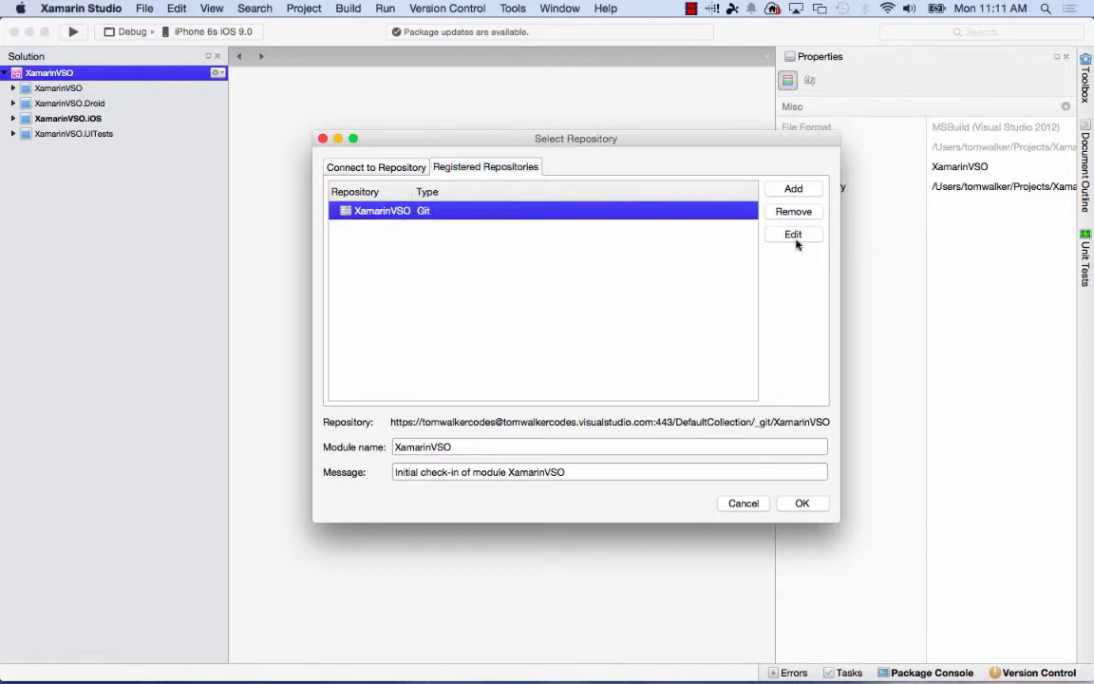
# Review the XamarinVSO repository's address, port and user name, then confirm it unchanged
pyautogui.click(794, 236)
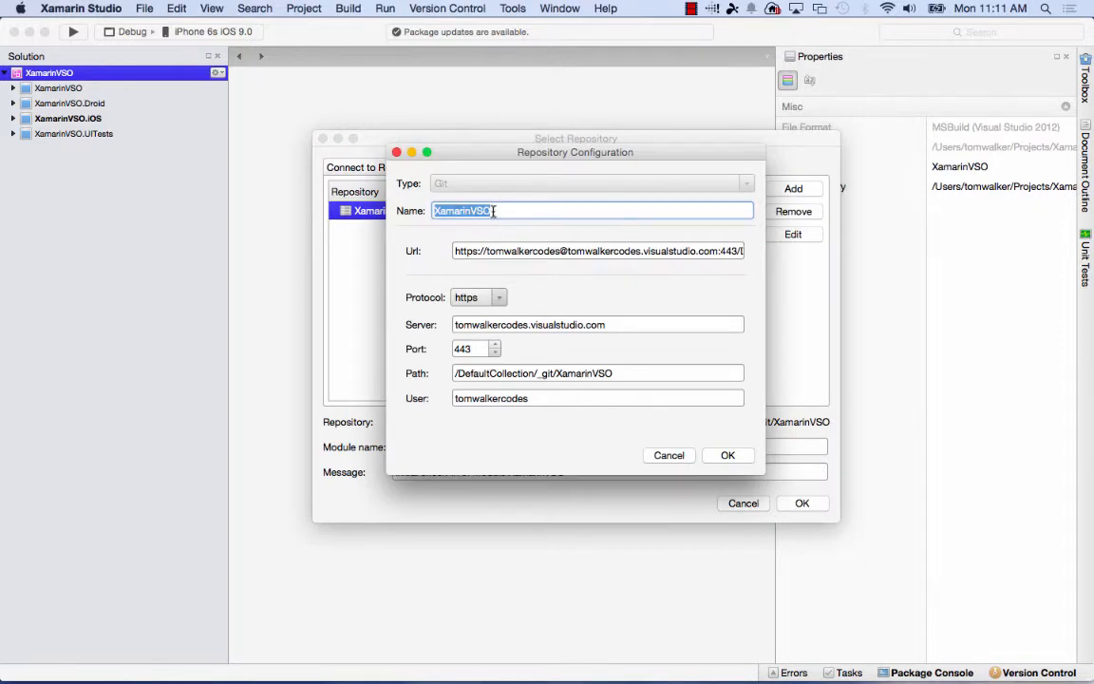
pyautogui.click(596, 251)
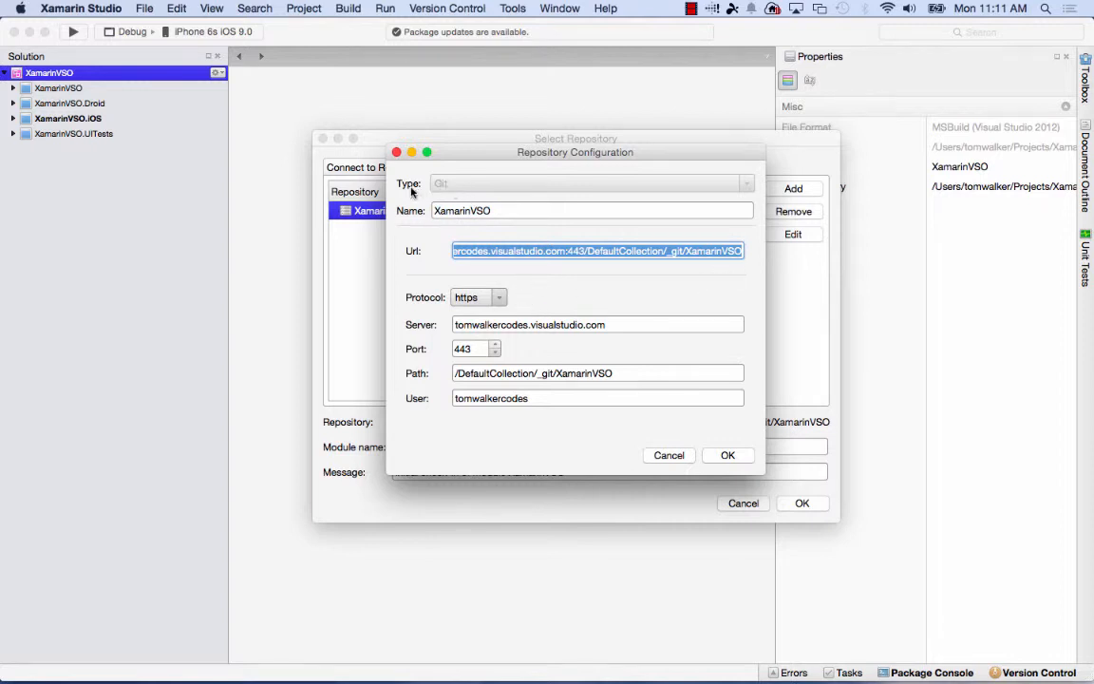
pyautogui.moveTo(496, 296)
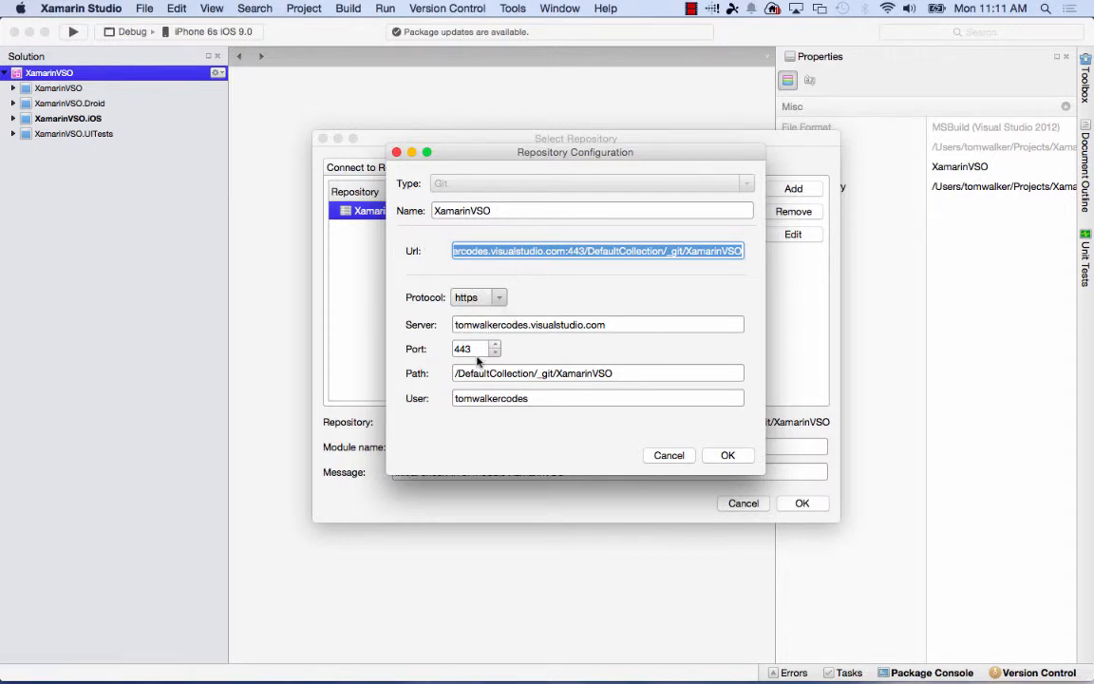
pyautogui.click(471, 349)
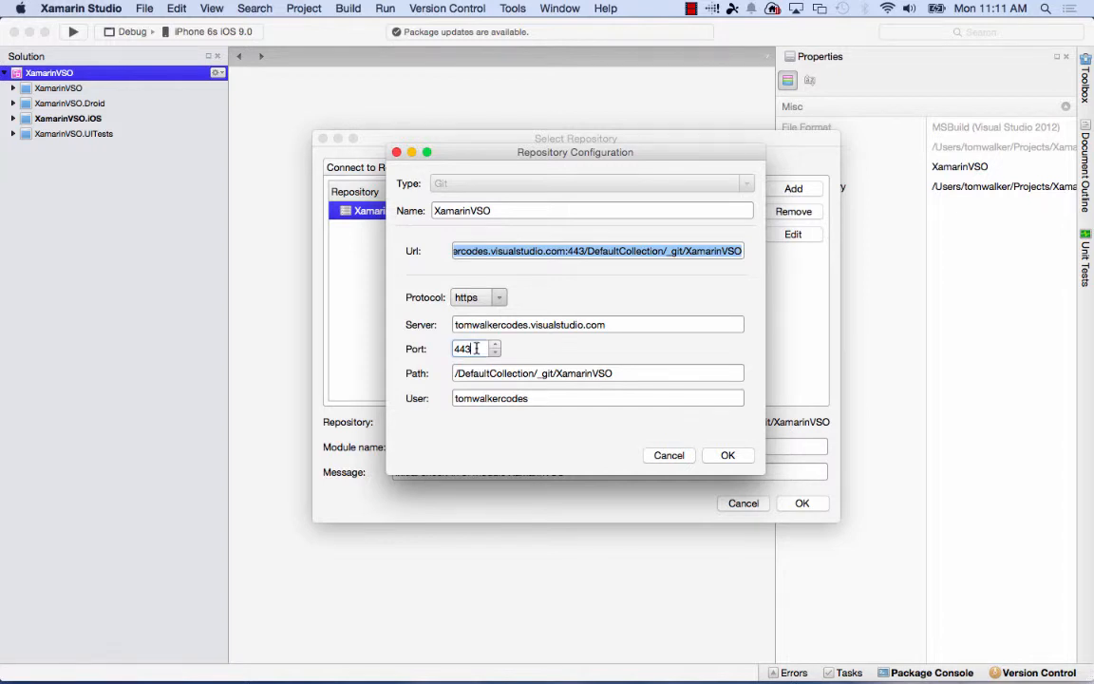
pyautogui.click(626, 373)
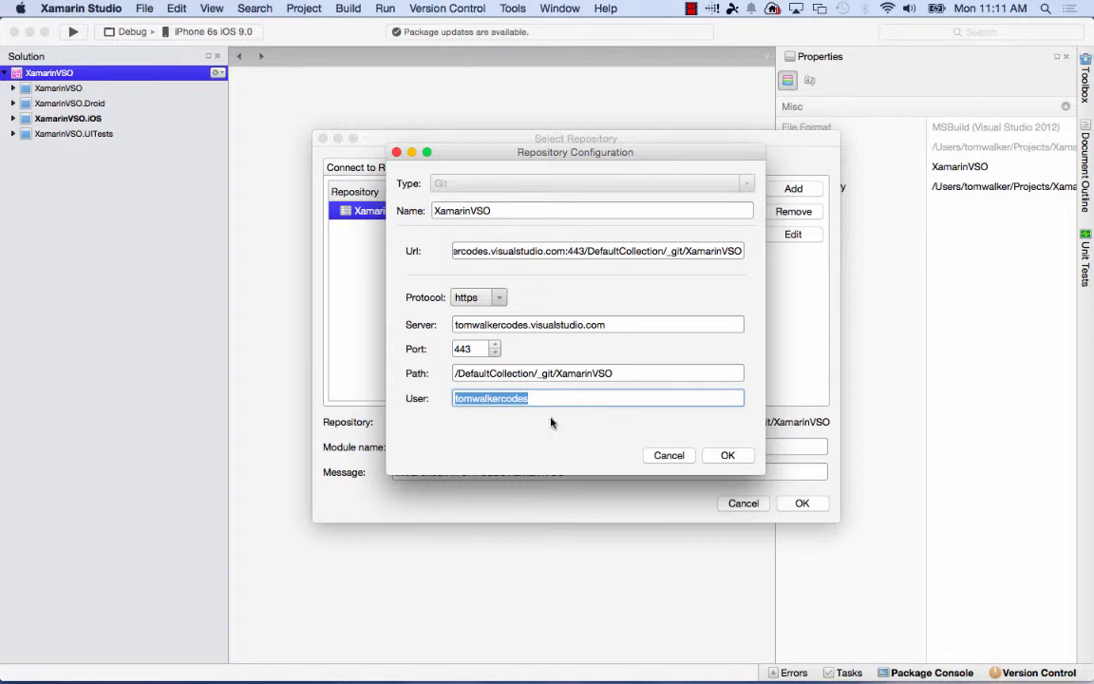
pyautogui.click(728, 455)
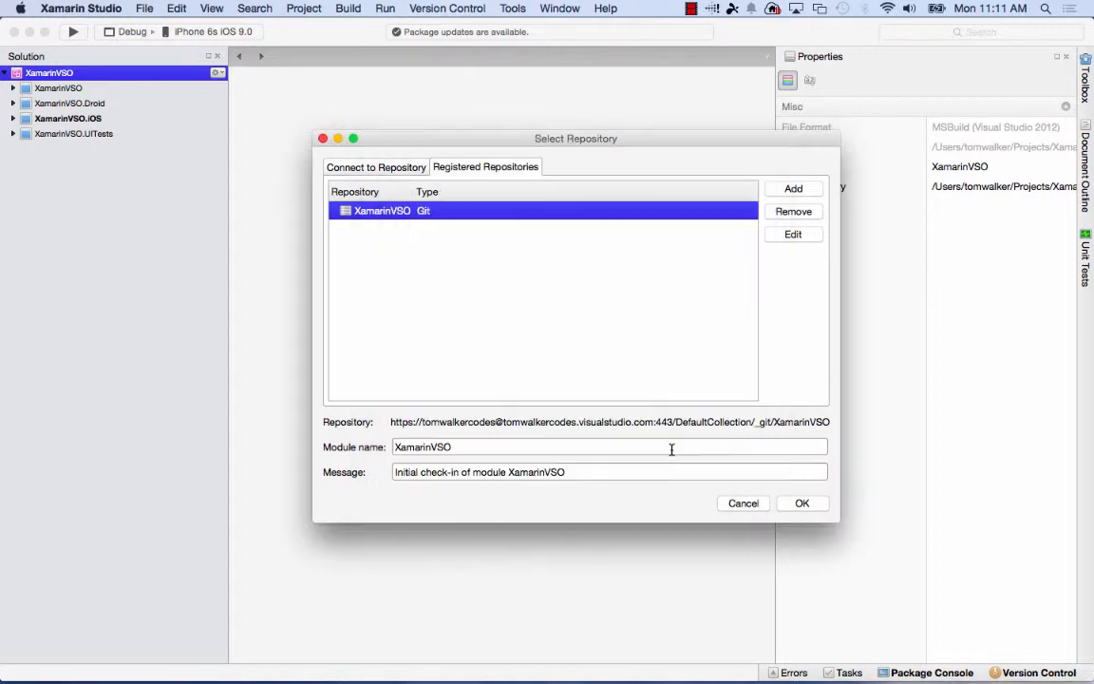
pyautogui.moveTo(809, 509)
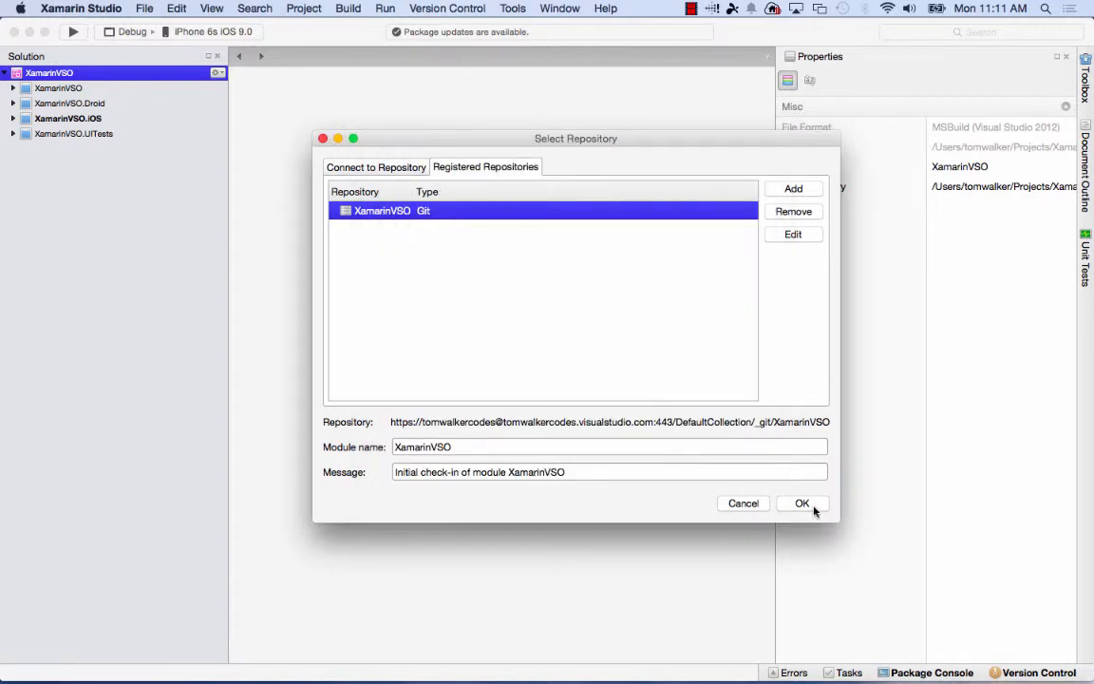
# Confirm publishing XamarinVSO, enter the Git password and start the publish
pyautogui.click(801, 503)
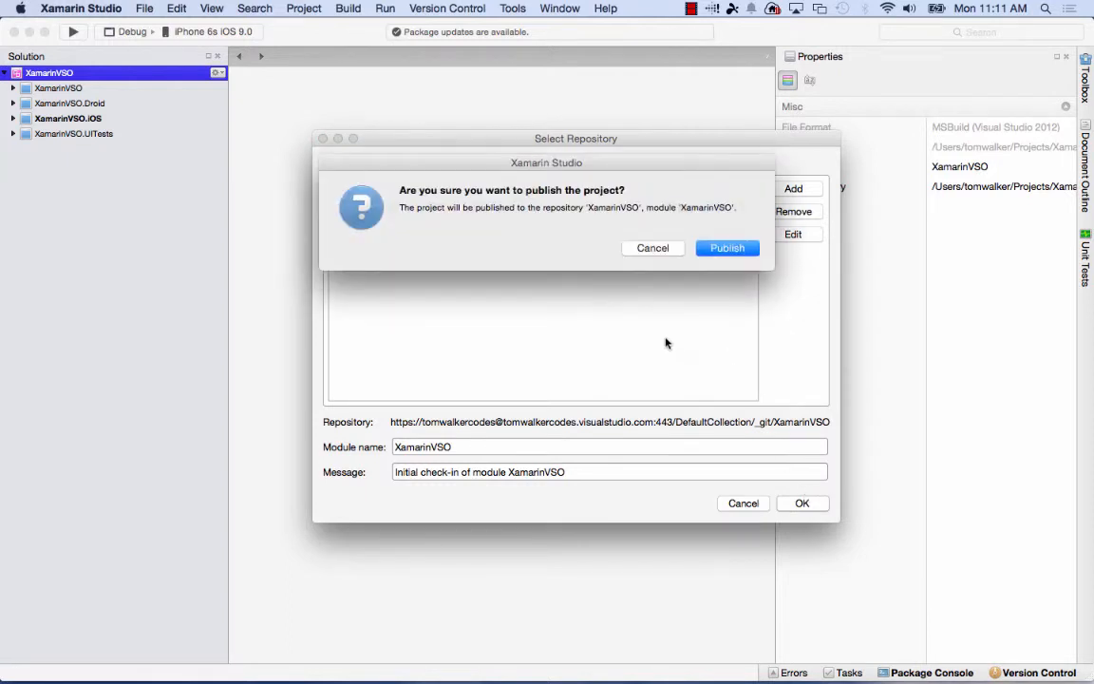
pyautogui.moveTo(615, 218)
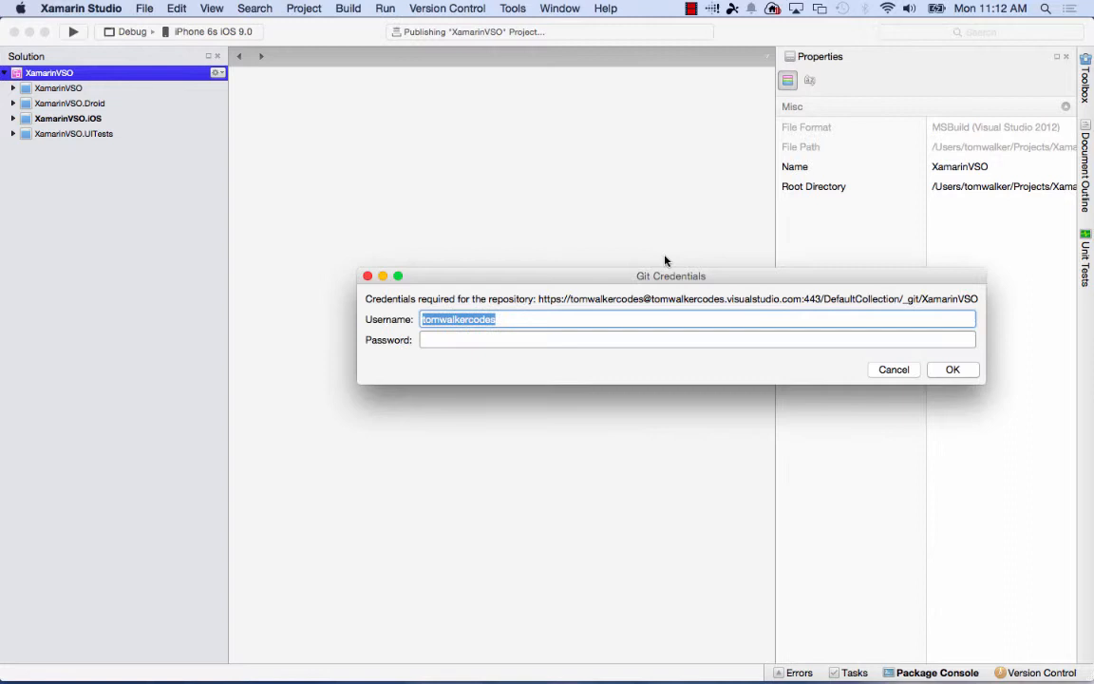
pyautogui.click(509, 340)
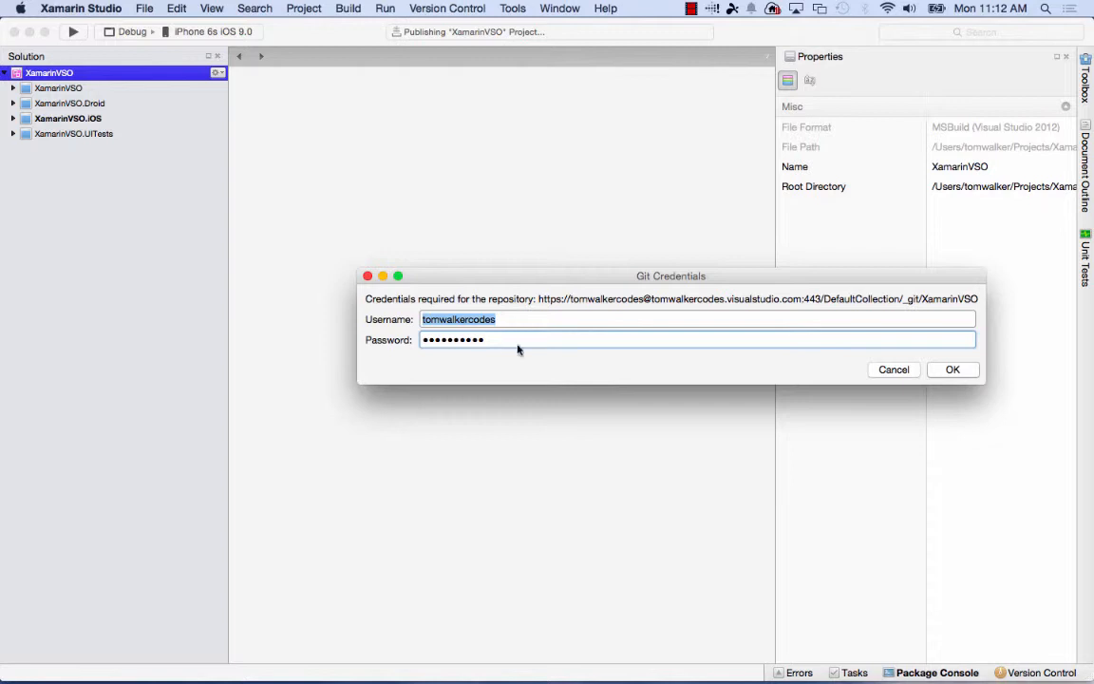
pyautogui.click(954, 368)
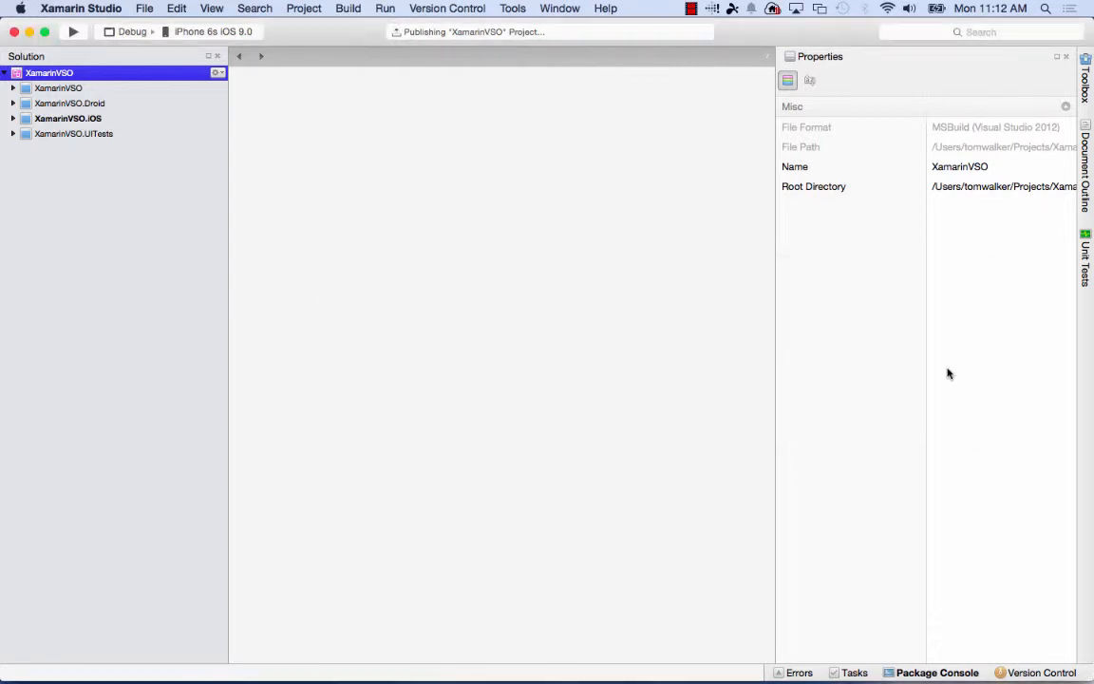
pyautogui.moveTo(813, 338)
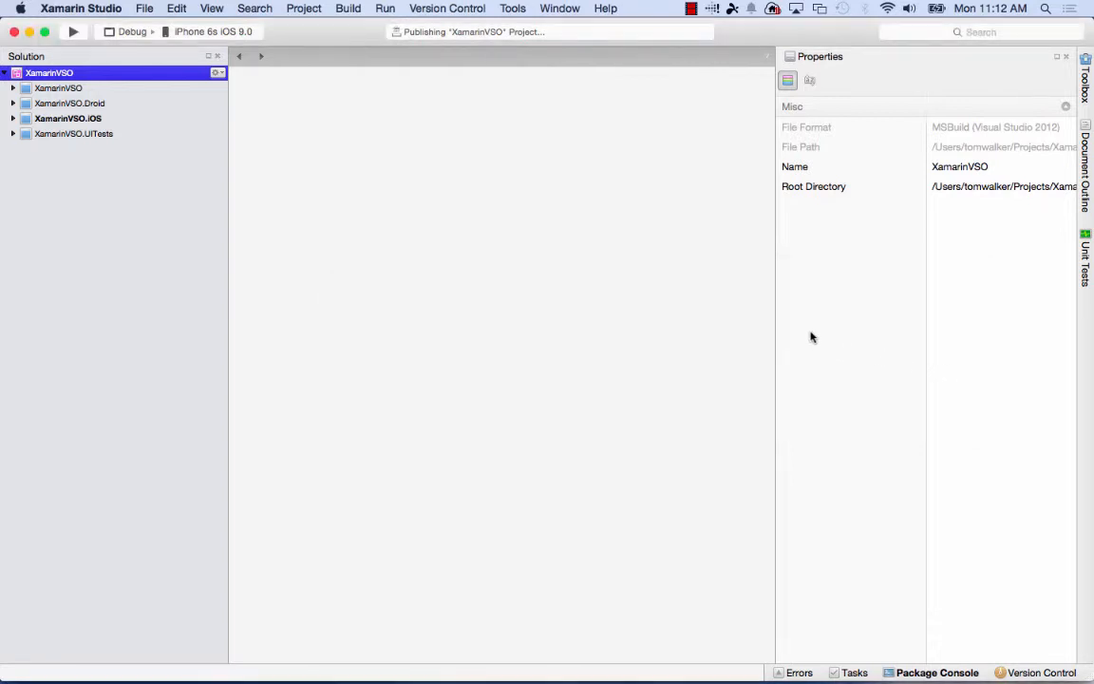
pyautogui.moveTo(615, 270)
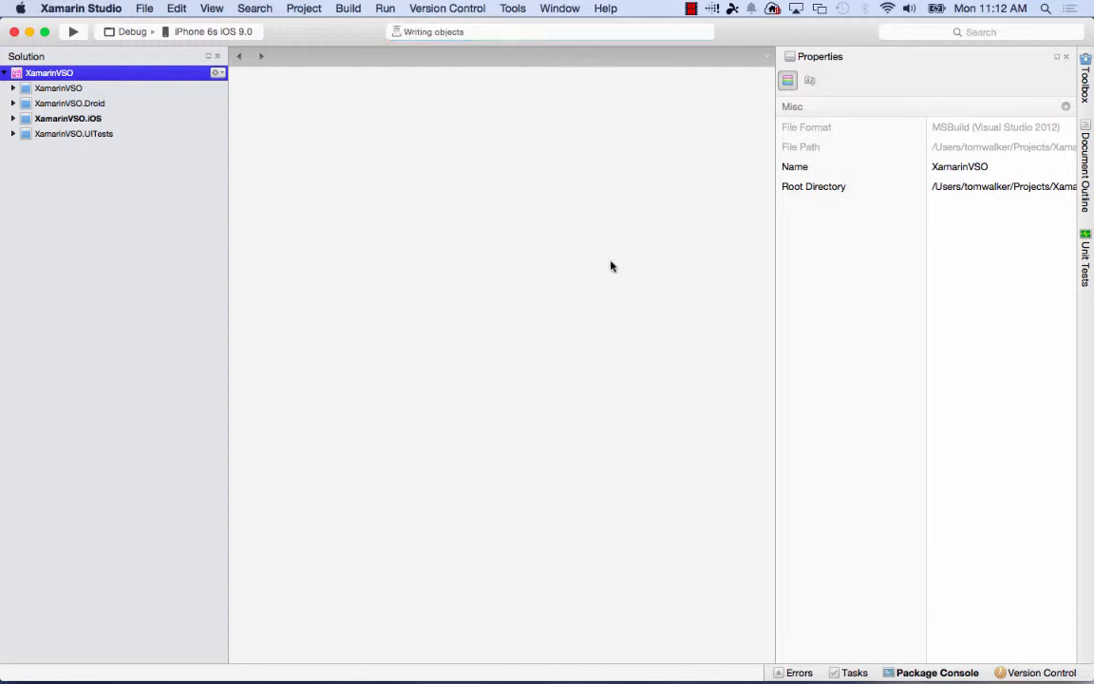
pyautogui.moveTo(589, 256)
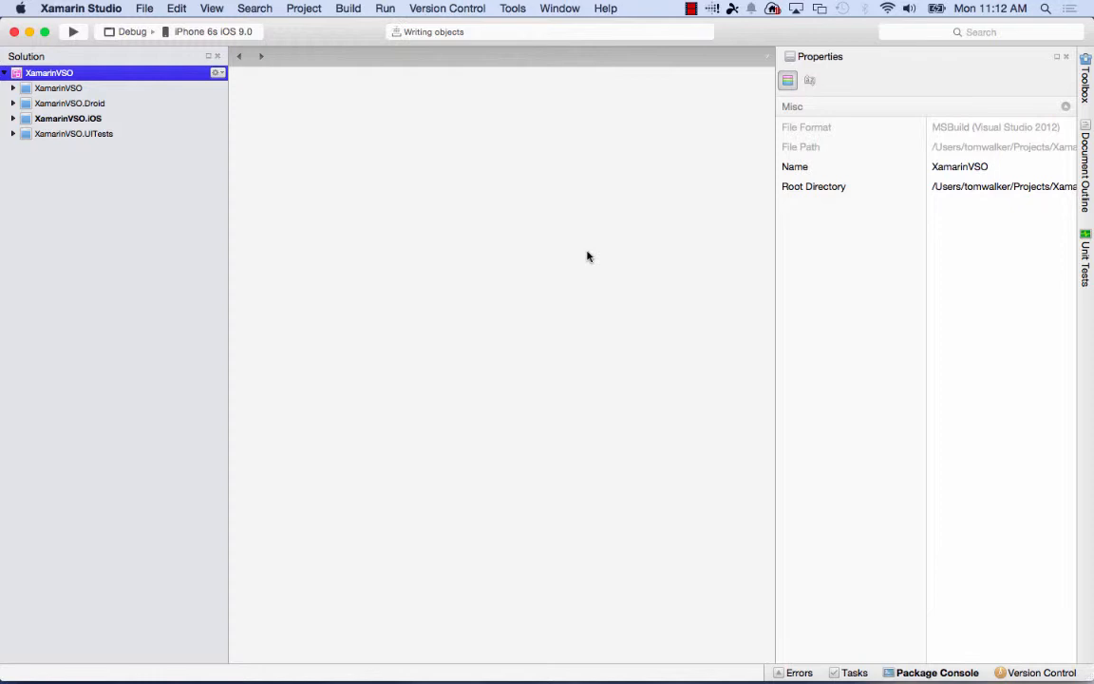
pyautogui.moveTo(558, 232)
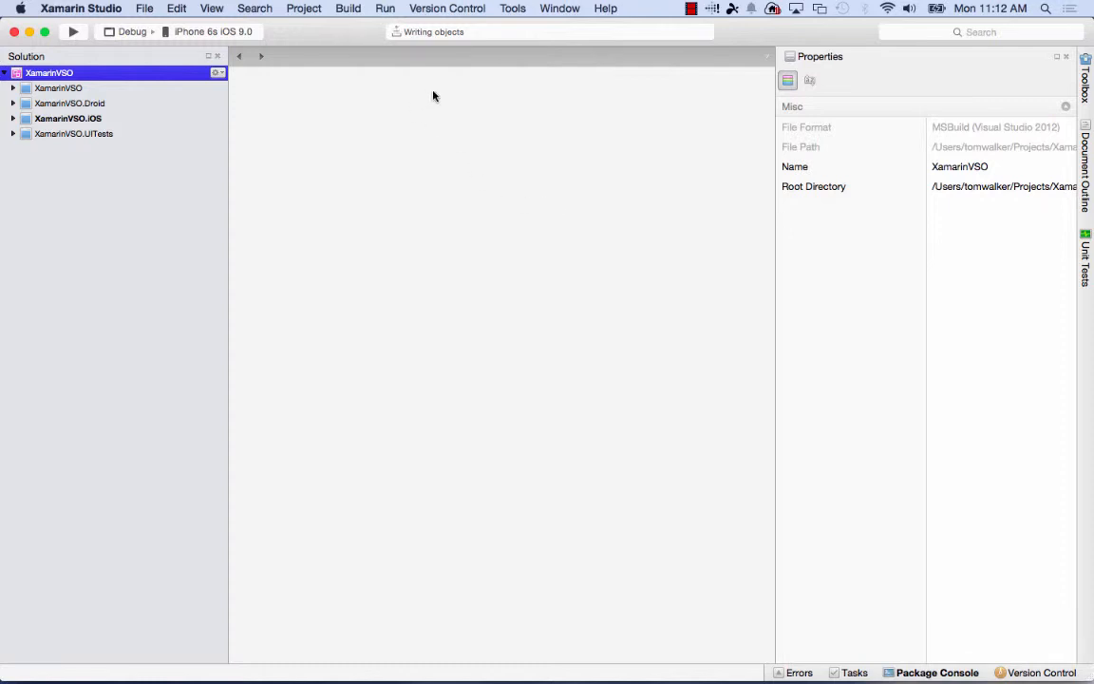
pyautogui.moveTo(409, 95)
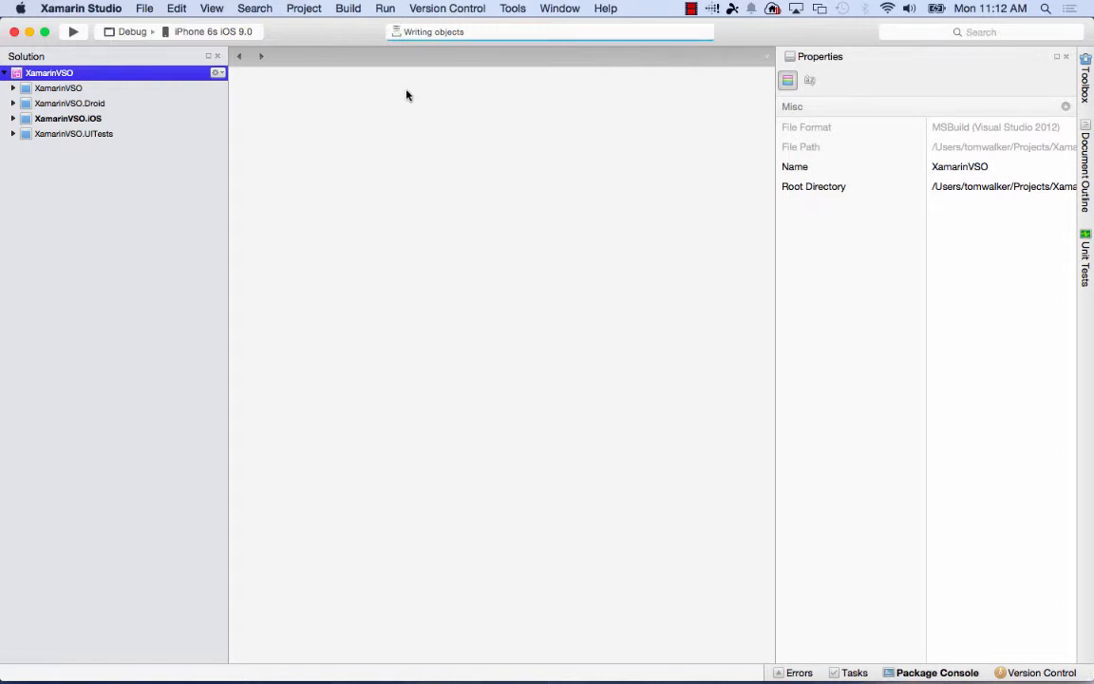
pyautogui.moveTo(414, 102)
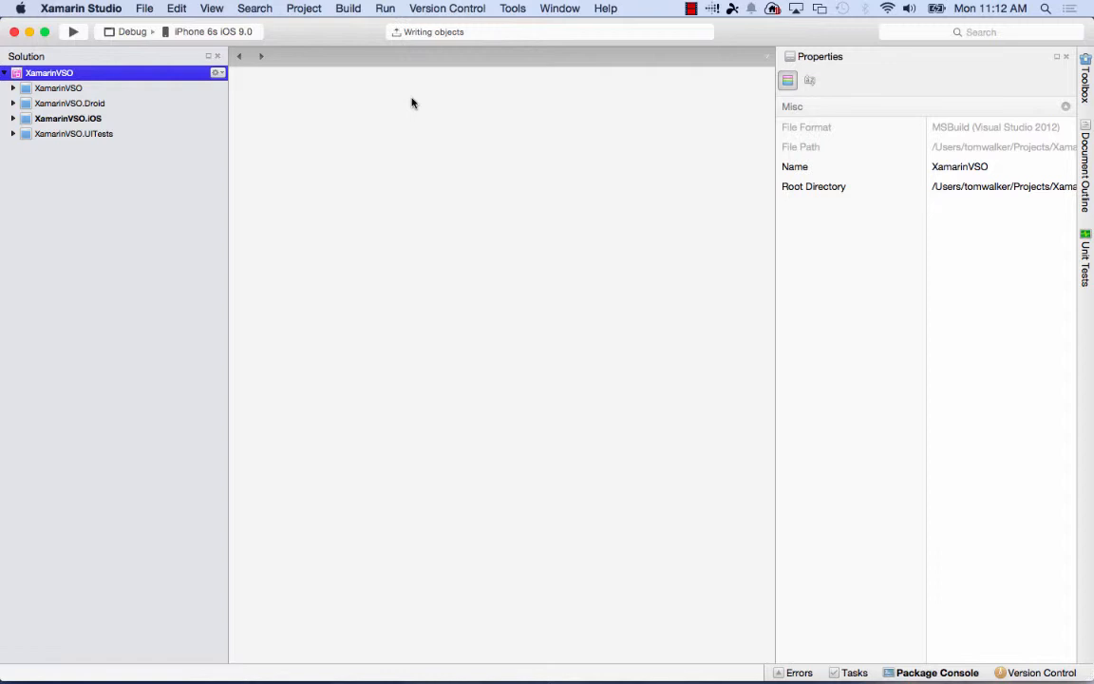
pyautogui.moveTo(425, 11)
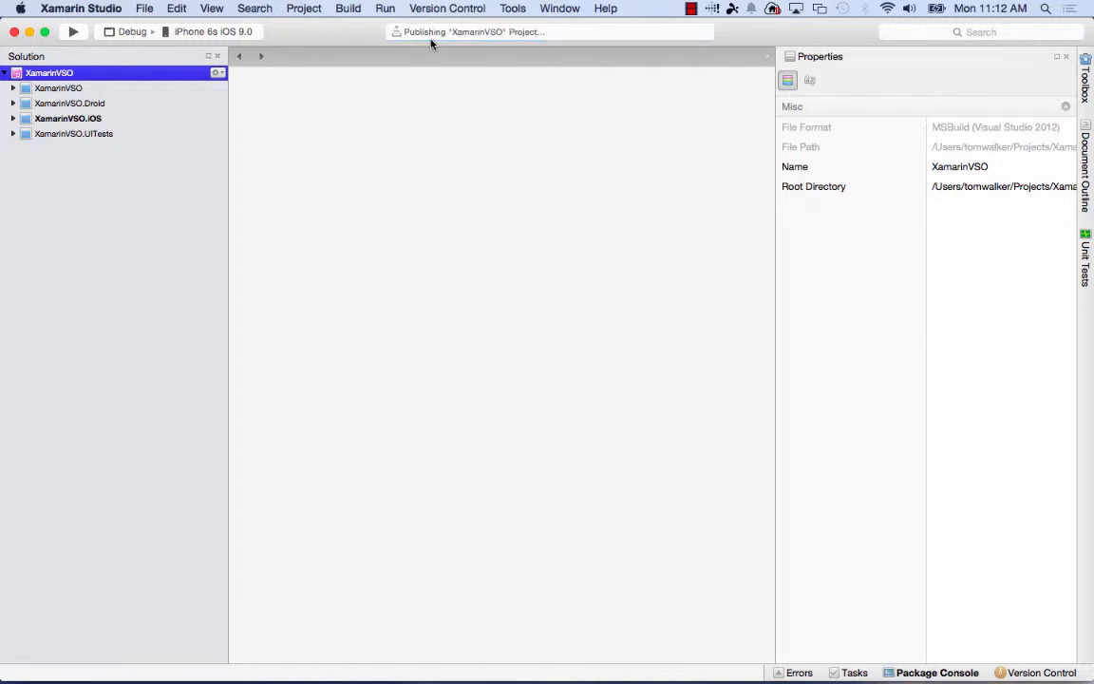
pyautogui.moveTo(509, 196)
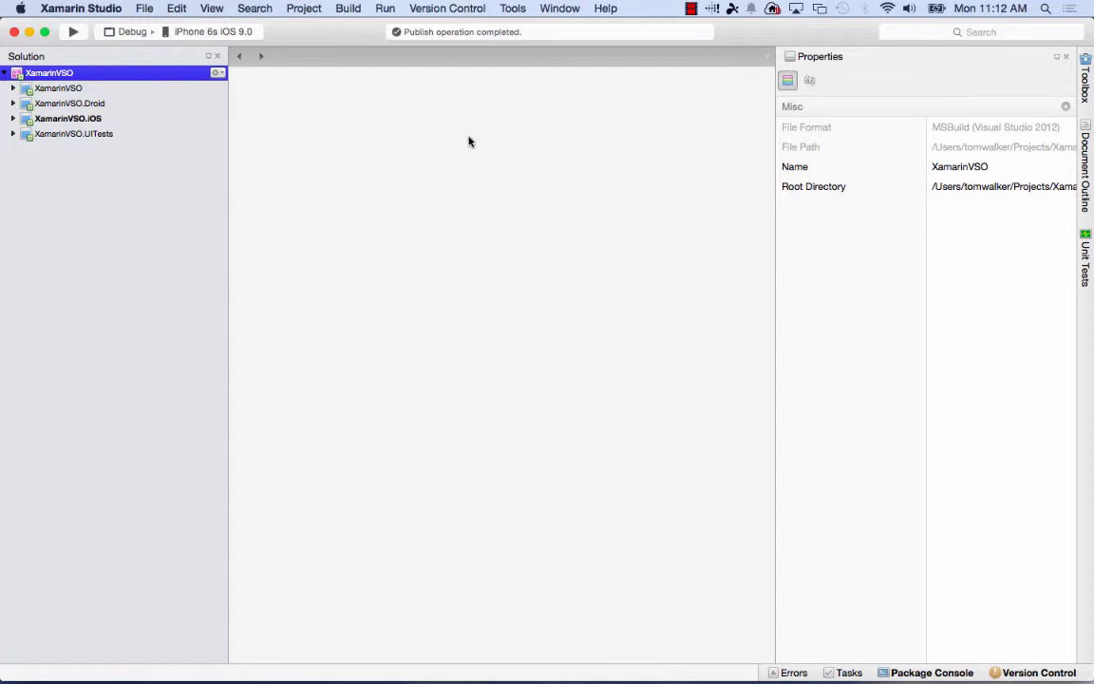
pyautogui.moveTo(486, 132)
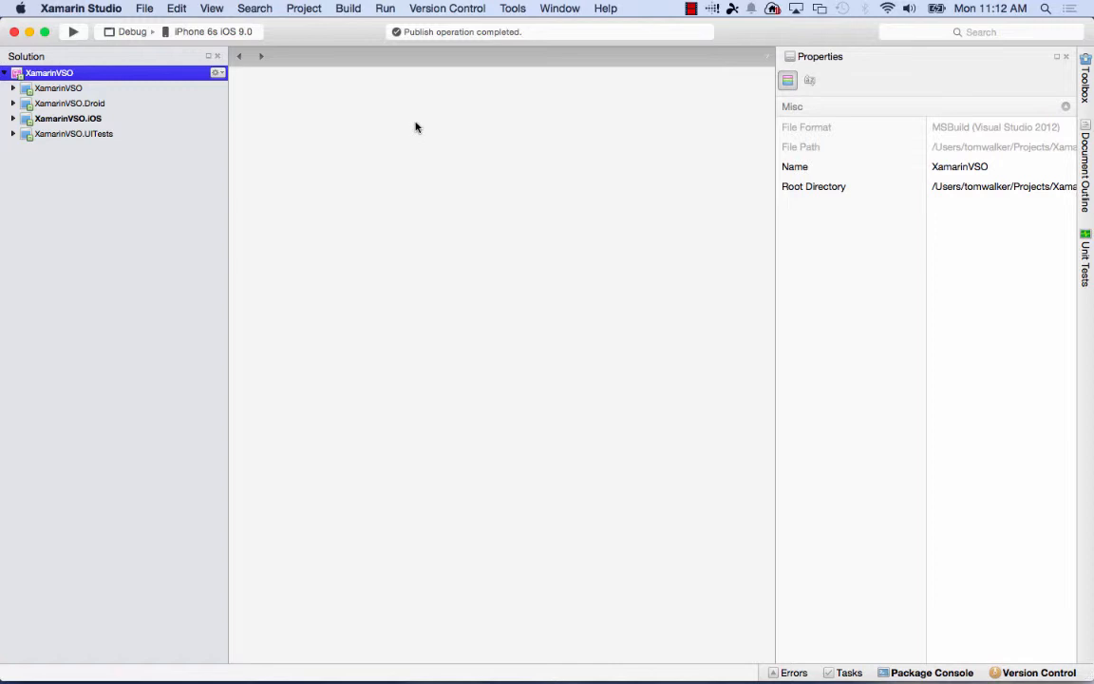
pyautogui.moveTo(441, 129)
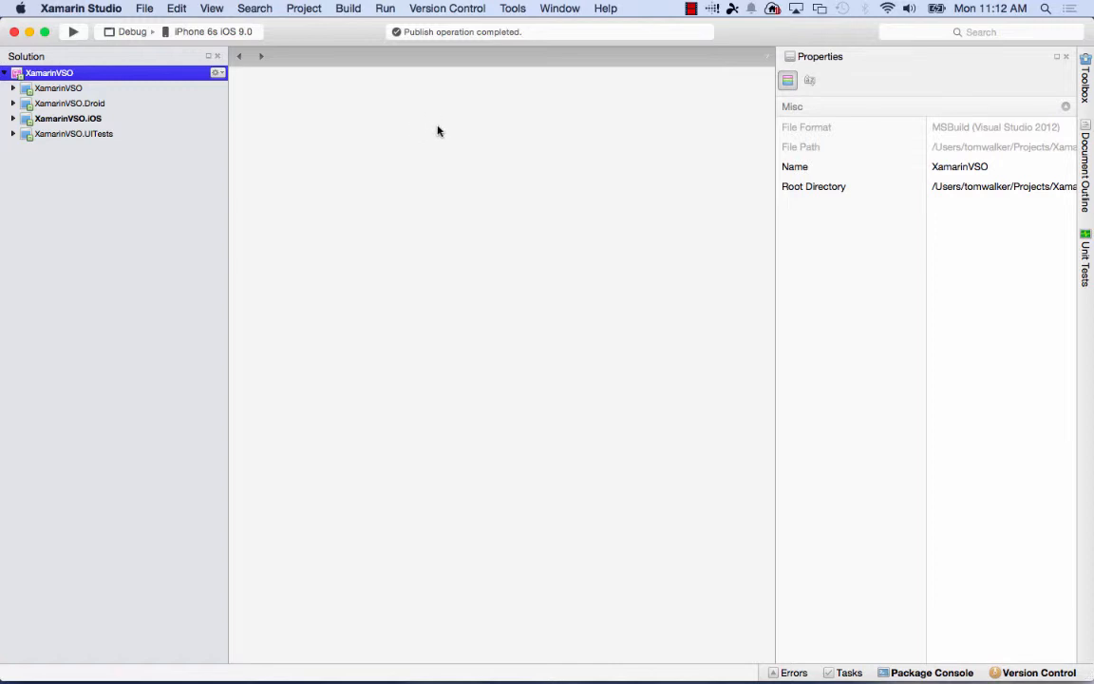
pyautogui.moveTo(436, 118)
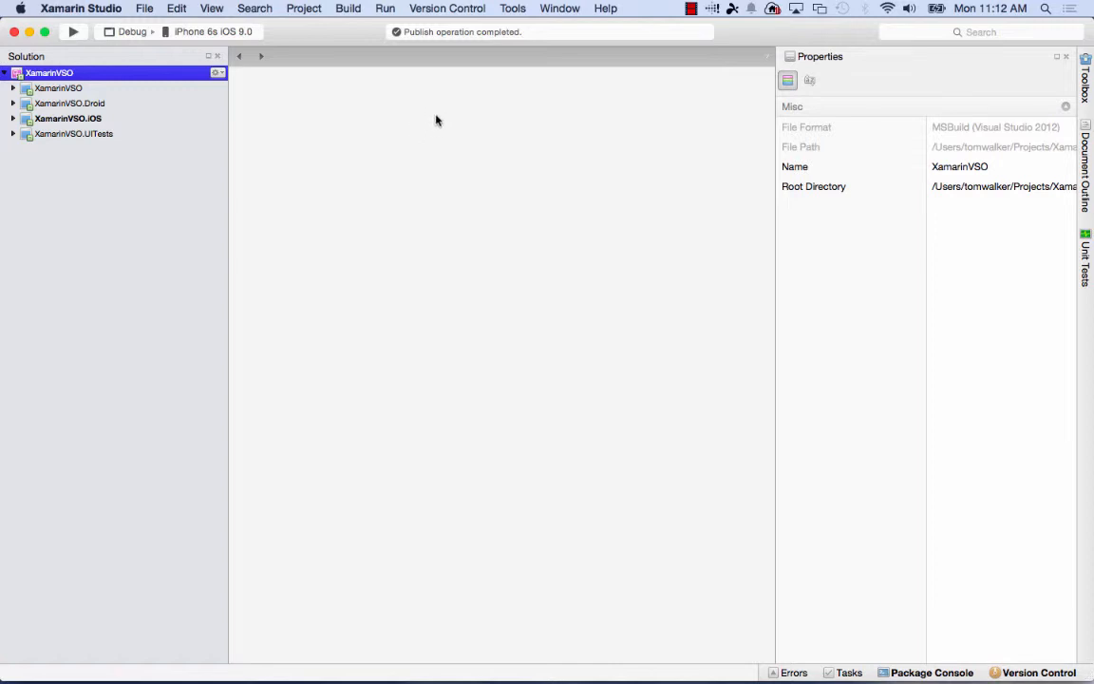
pyautogui.moveTo(497, 126)
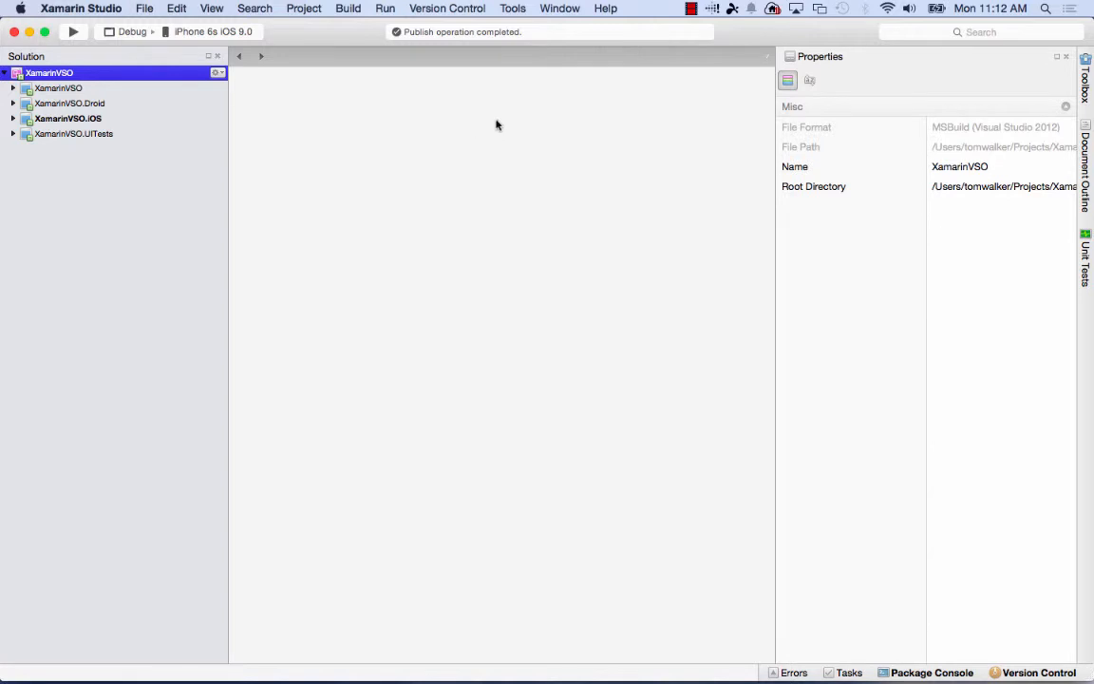
pyautogui.moveTo(446, 8)
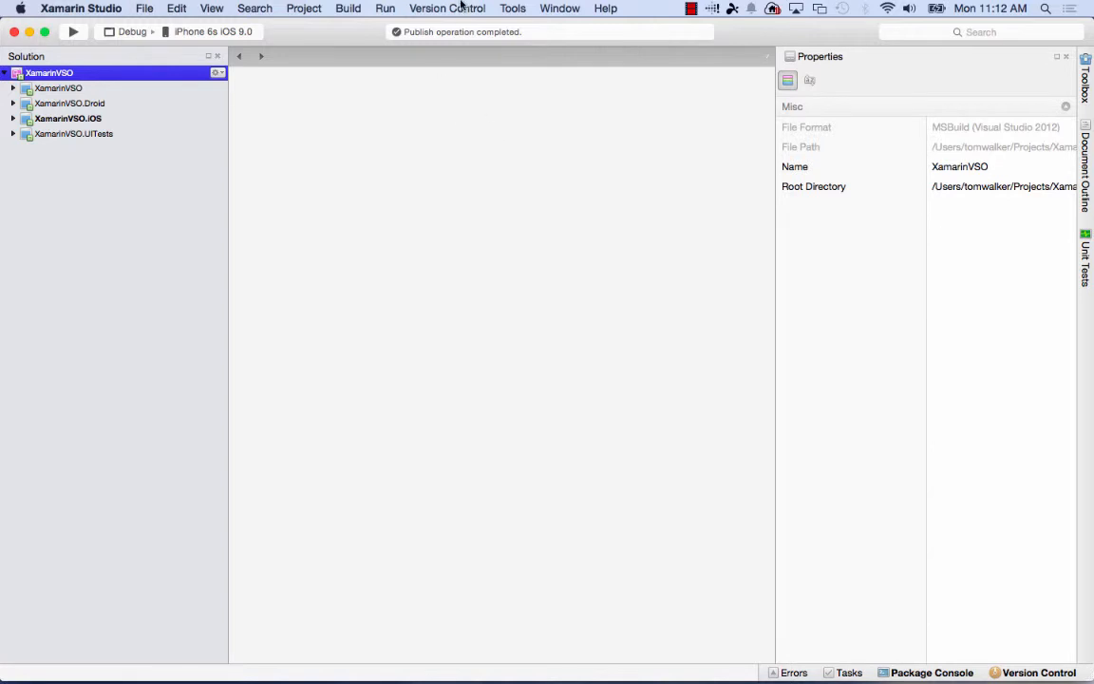
pyautogui.moveTo(444, 23)
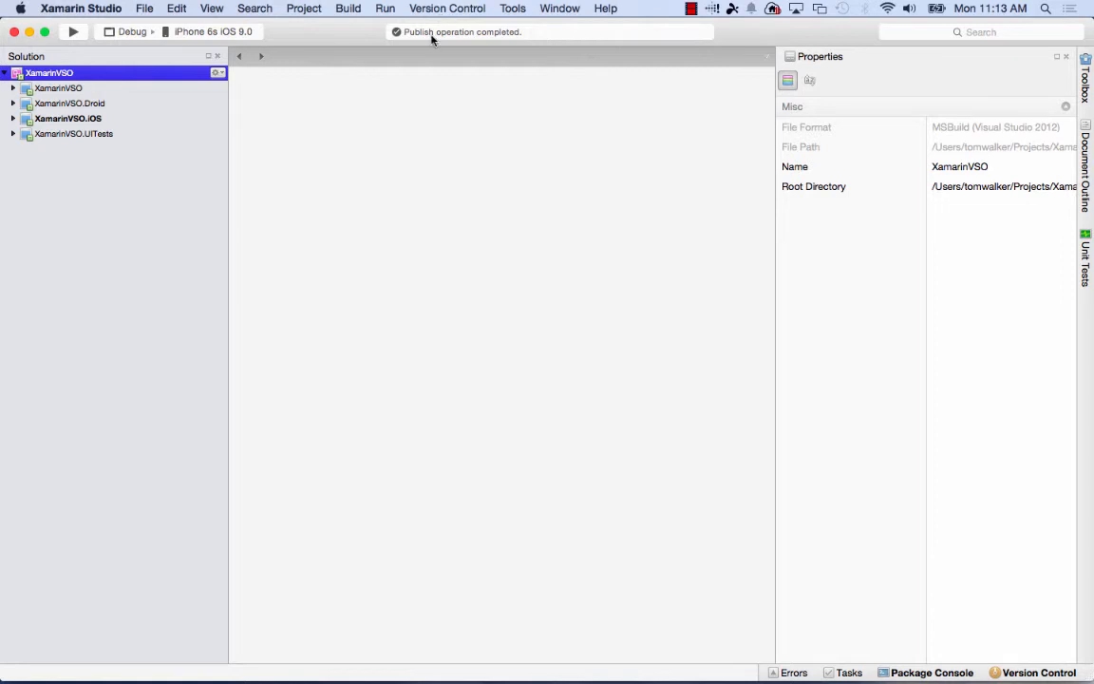
pyautogui.moveTo(433, 47)
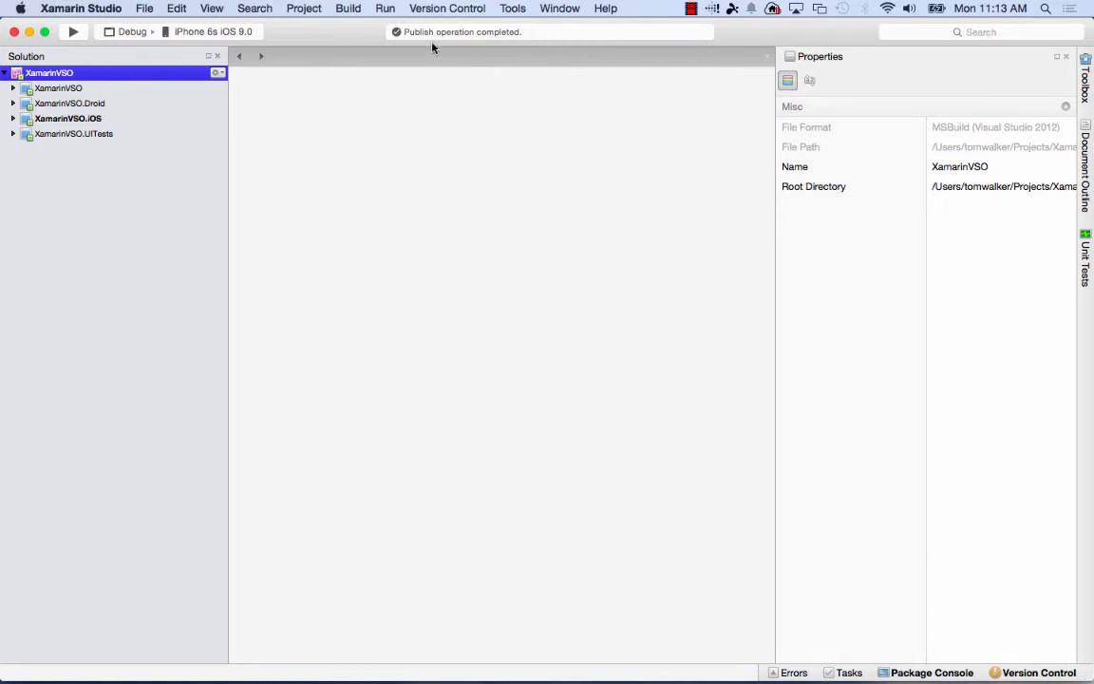
pyautogui.moveTo(594, 38)
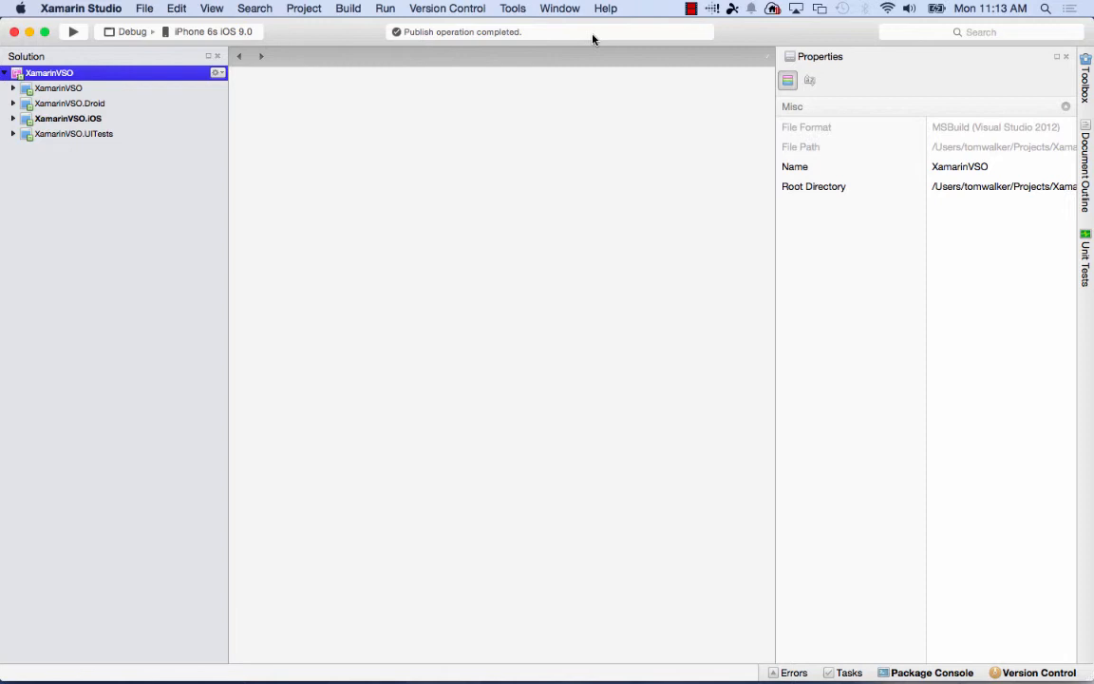
pyautogui.moveTo(349, 251)
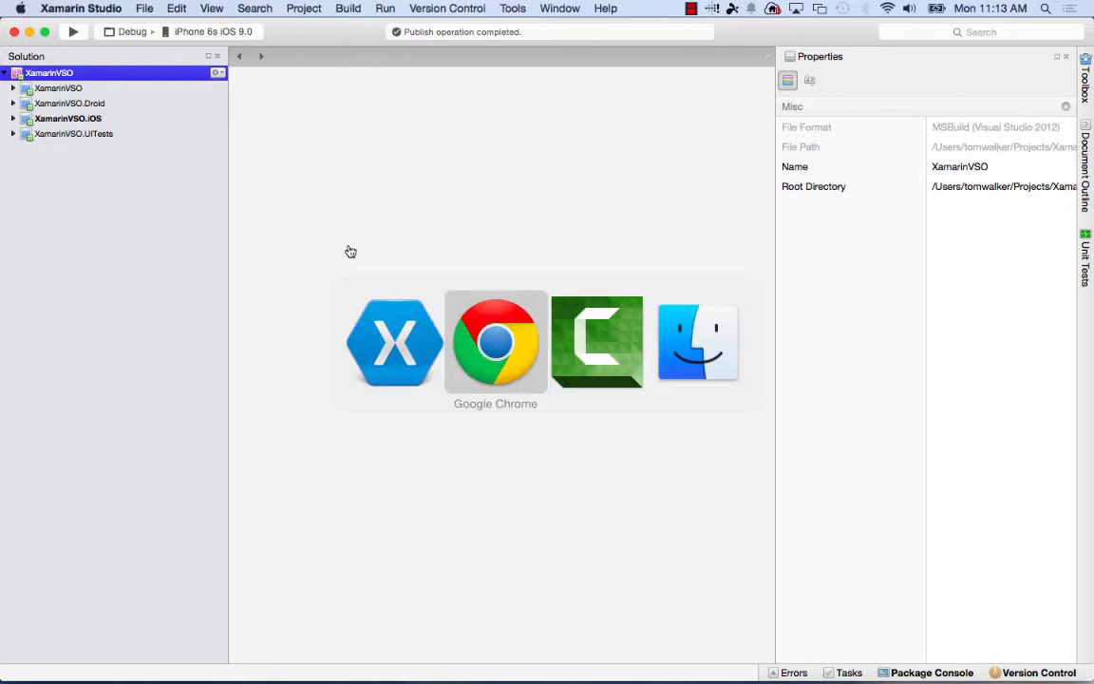
# Back in the browser, open the XamarinVSO project's code explorer showing the checked-in files on master
pyautogui.click(493, 342)
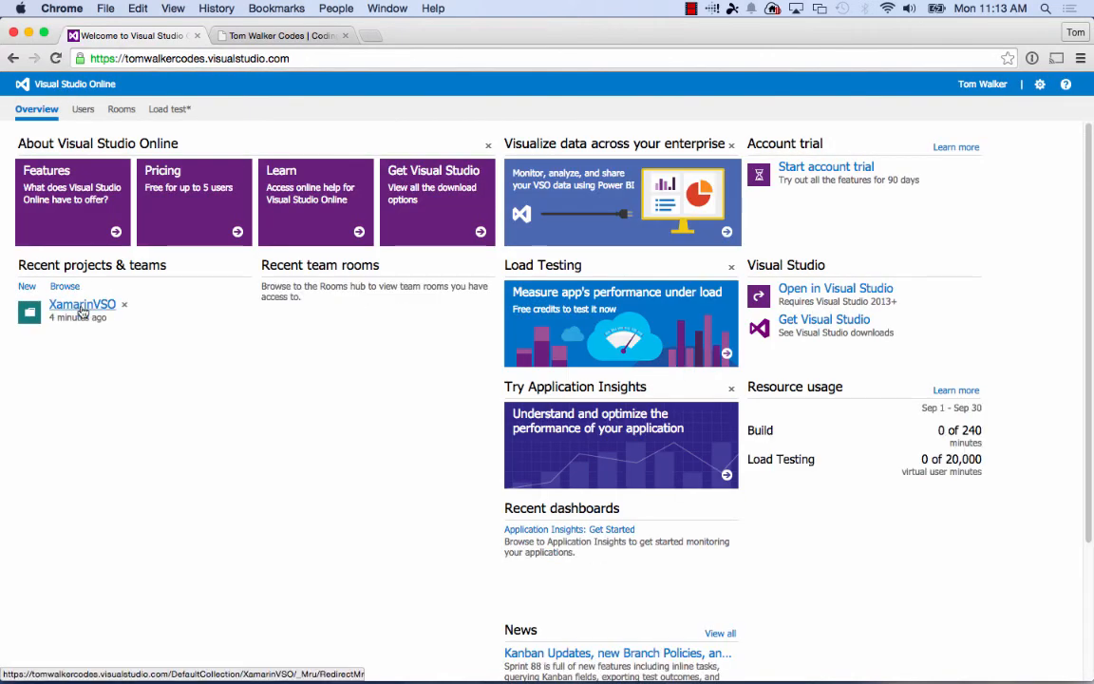
pyautogui.click(81, 304)
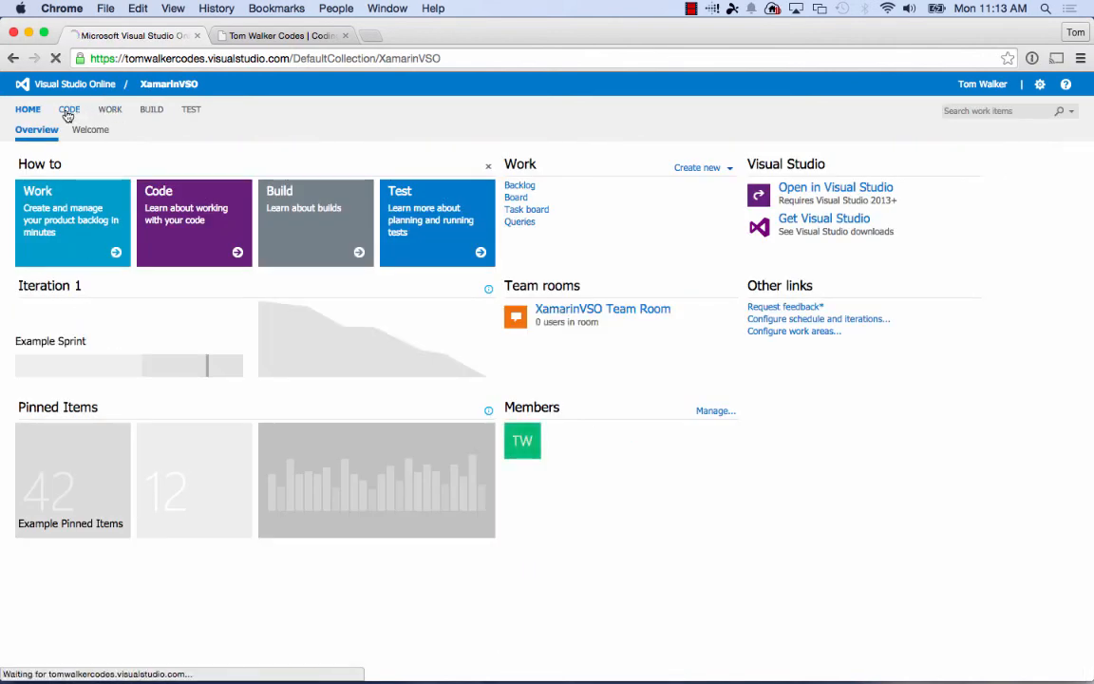
pyautogui.click(64, 109)
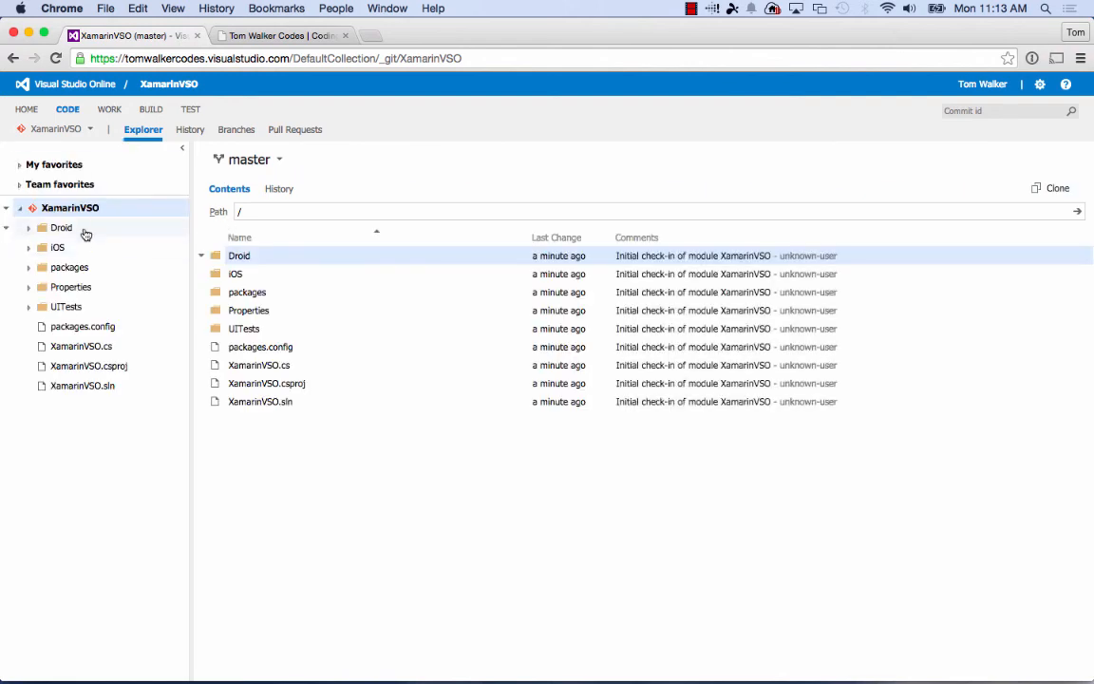
pyautogui.moveTo(133, 227)
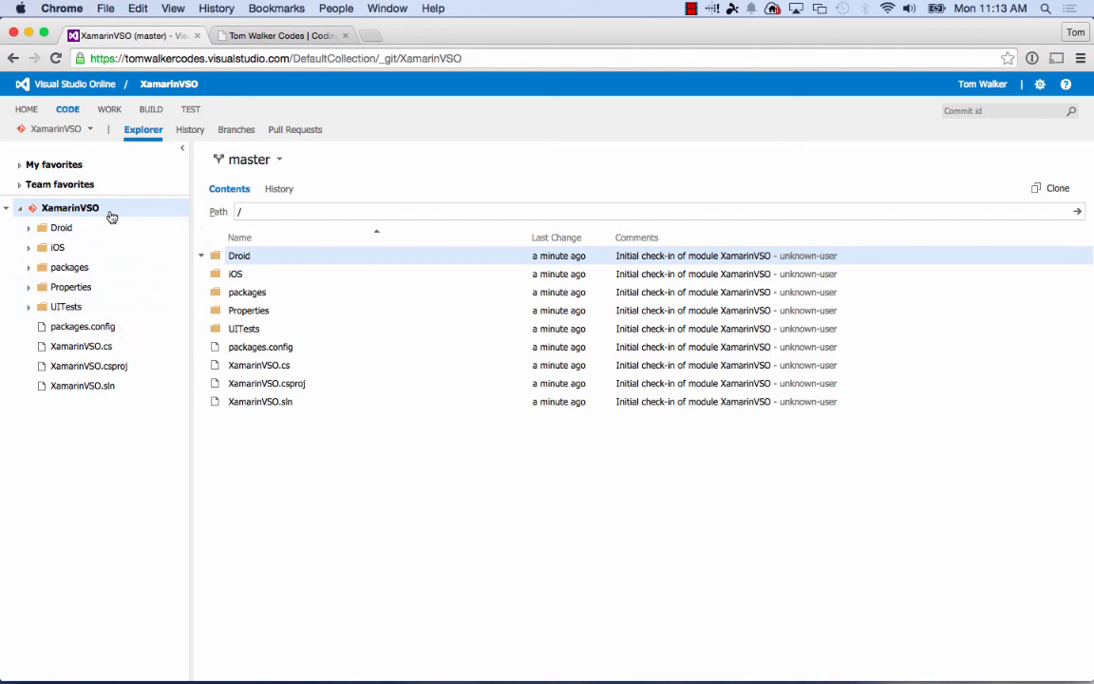
pyautogui.moveTo(155, 218)
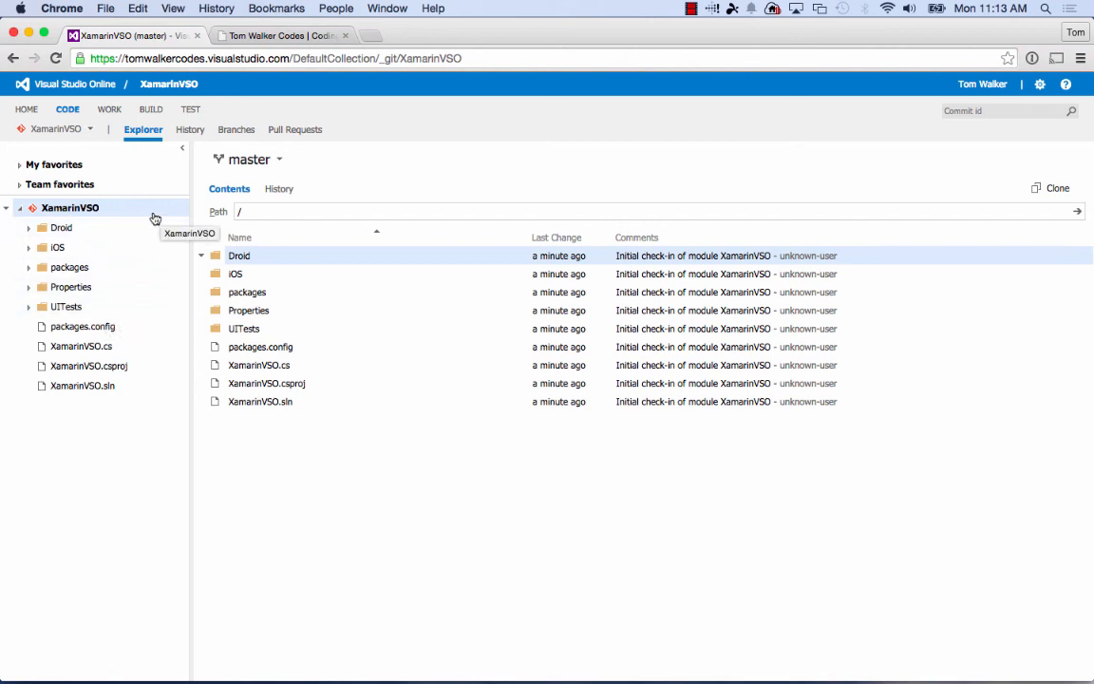